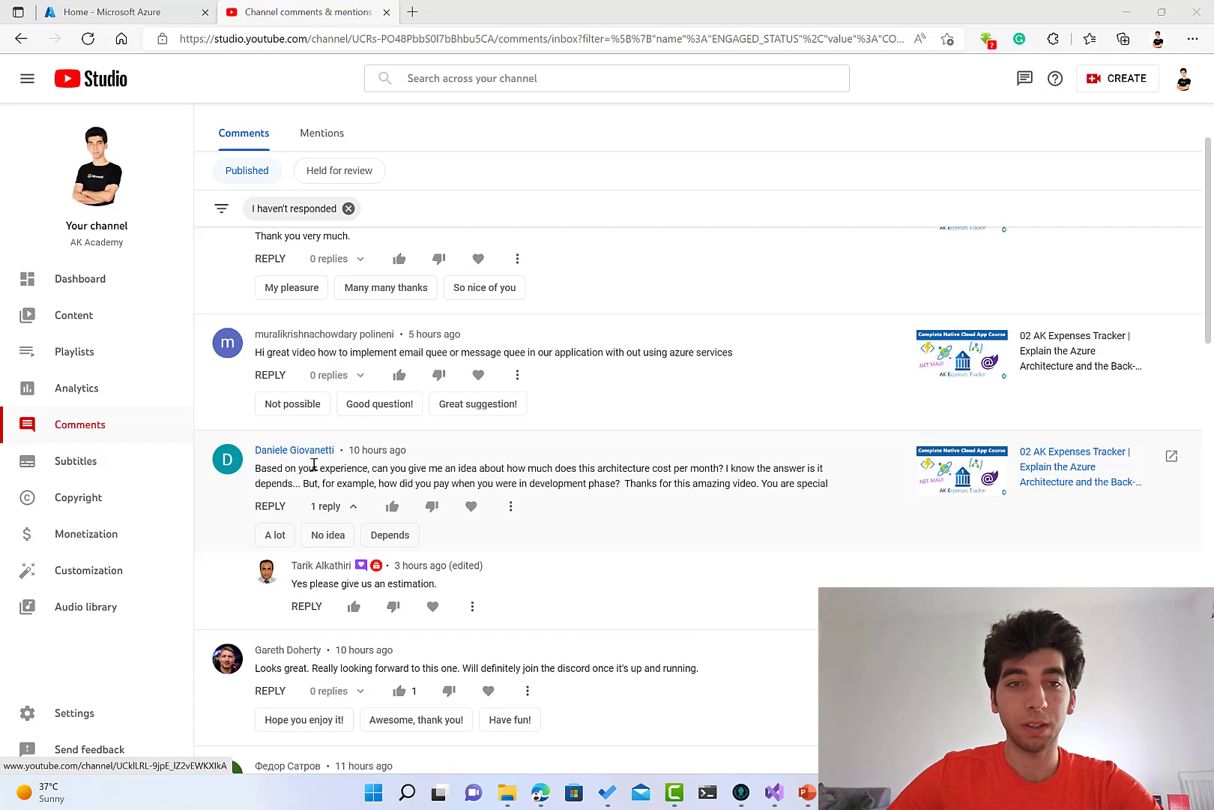
- Scroll through the YouTube Studio viewer comments asking about architecture cost
left_click_drag(255, 468, 368, 468)
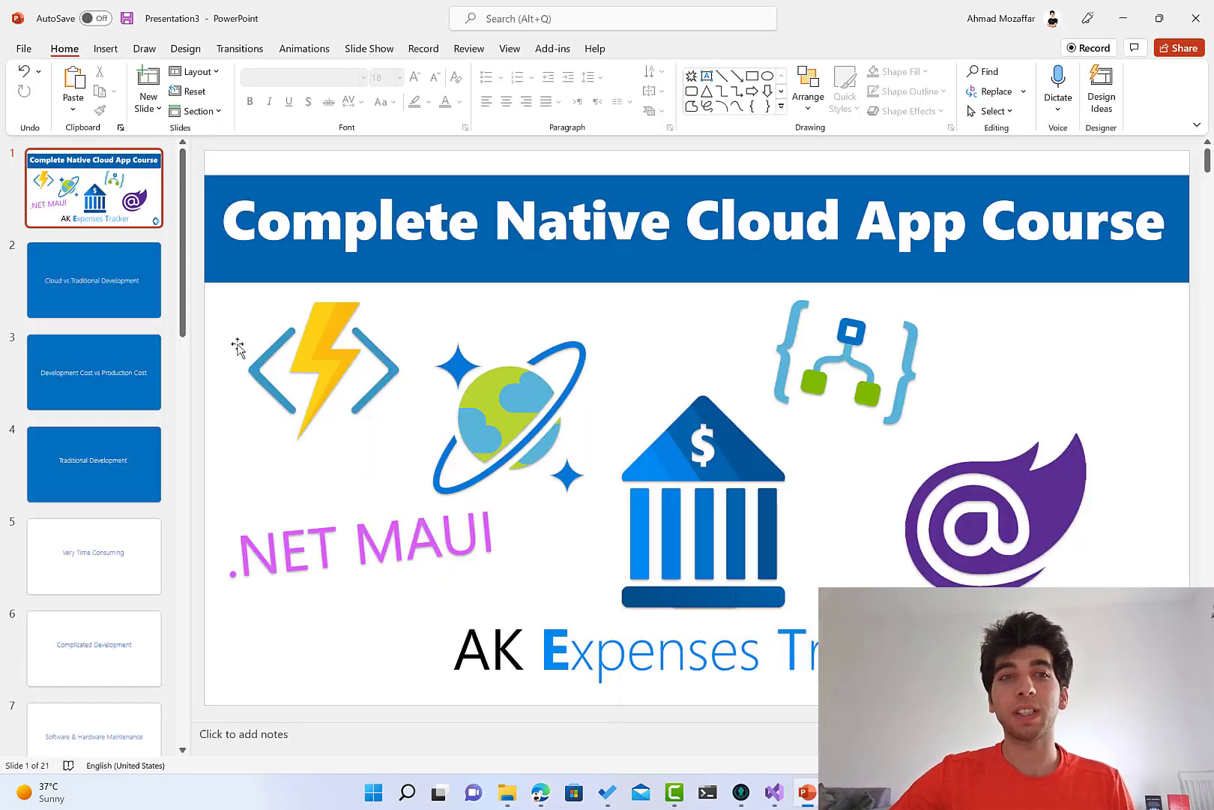
- Step through slides 2 and 3: Cloud vs Traditional Development, then Development Cost vs Production Cost
left_click(93, 372)
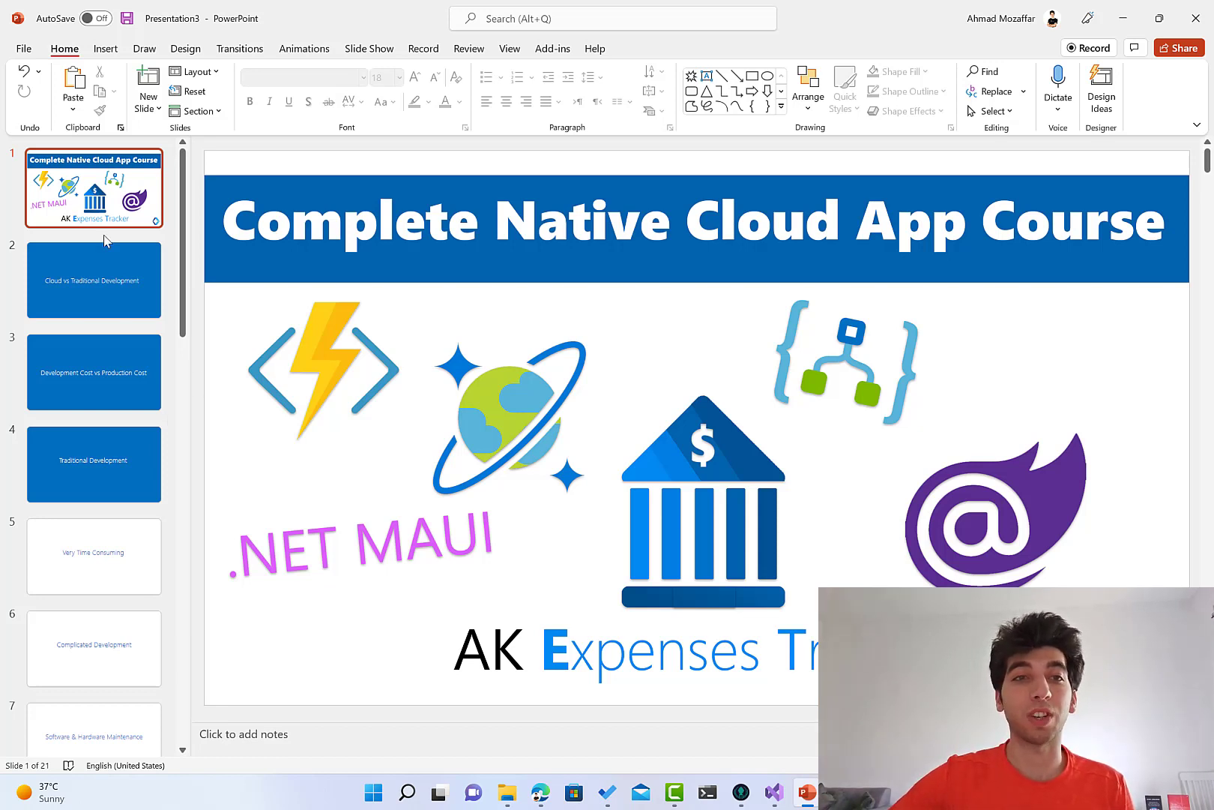
left_click(93, 280)
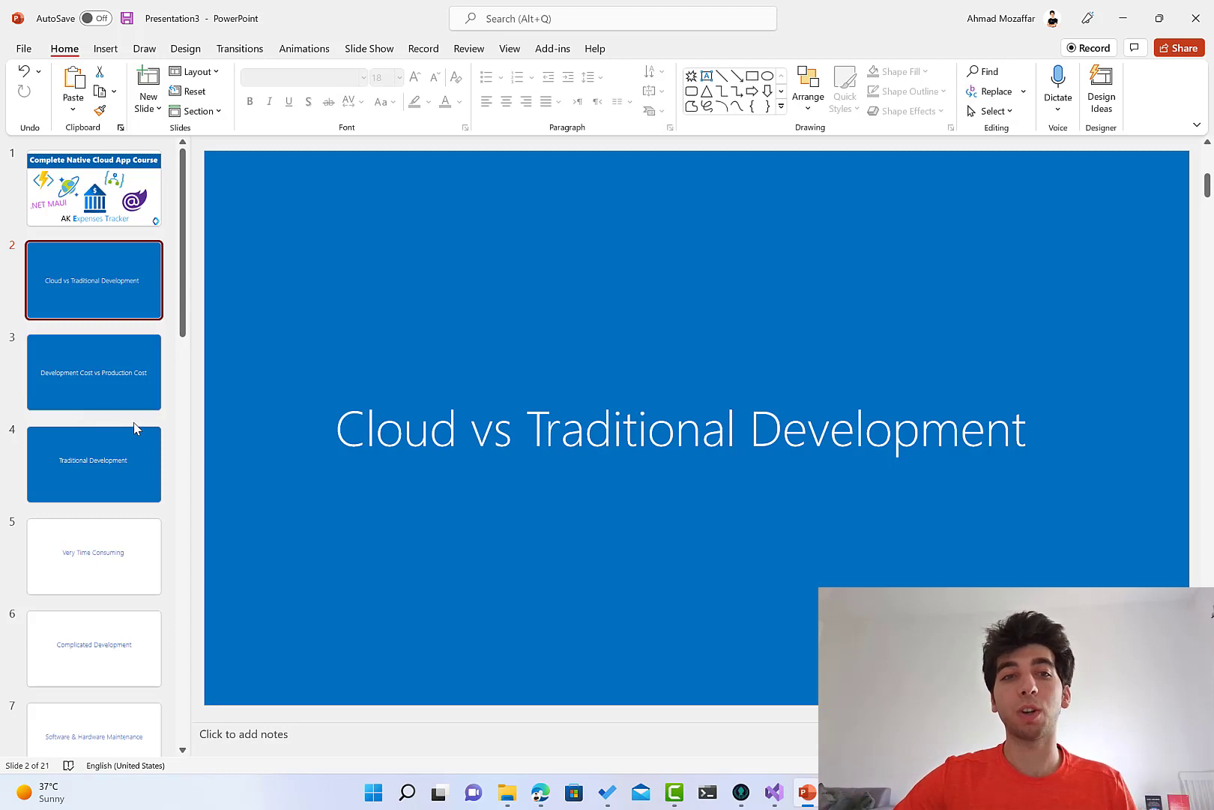
left_click(94, 372)
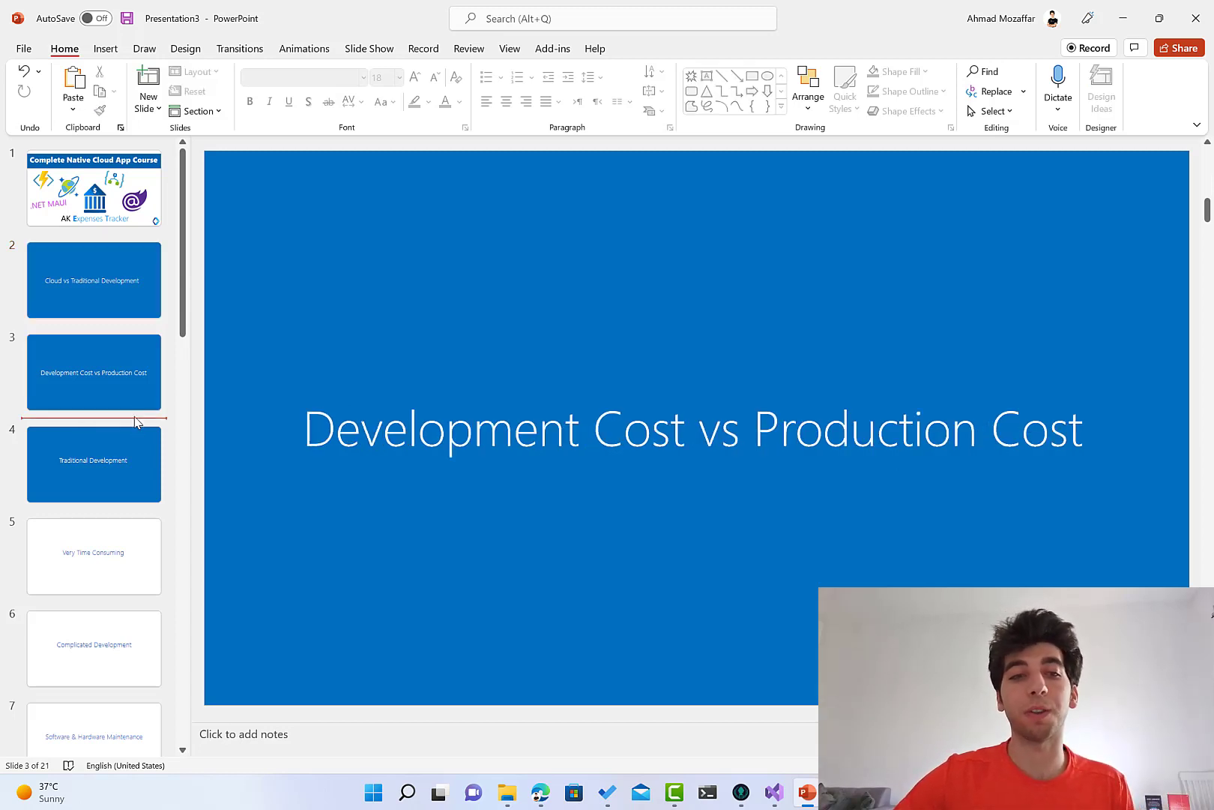
left_click(93, 372)
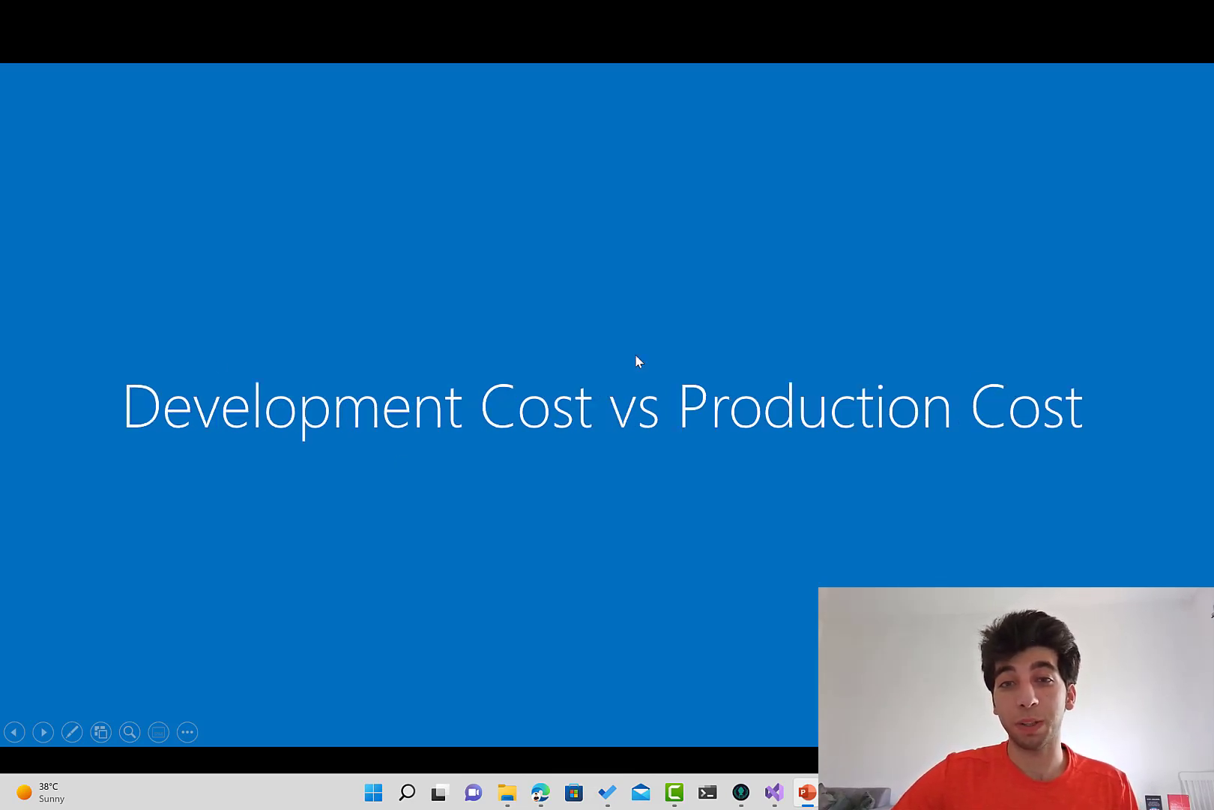
mouse_move(915, 389)
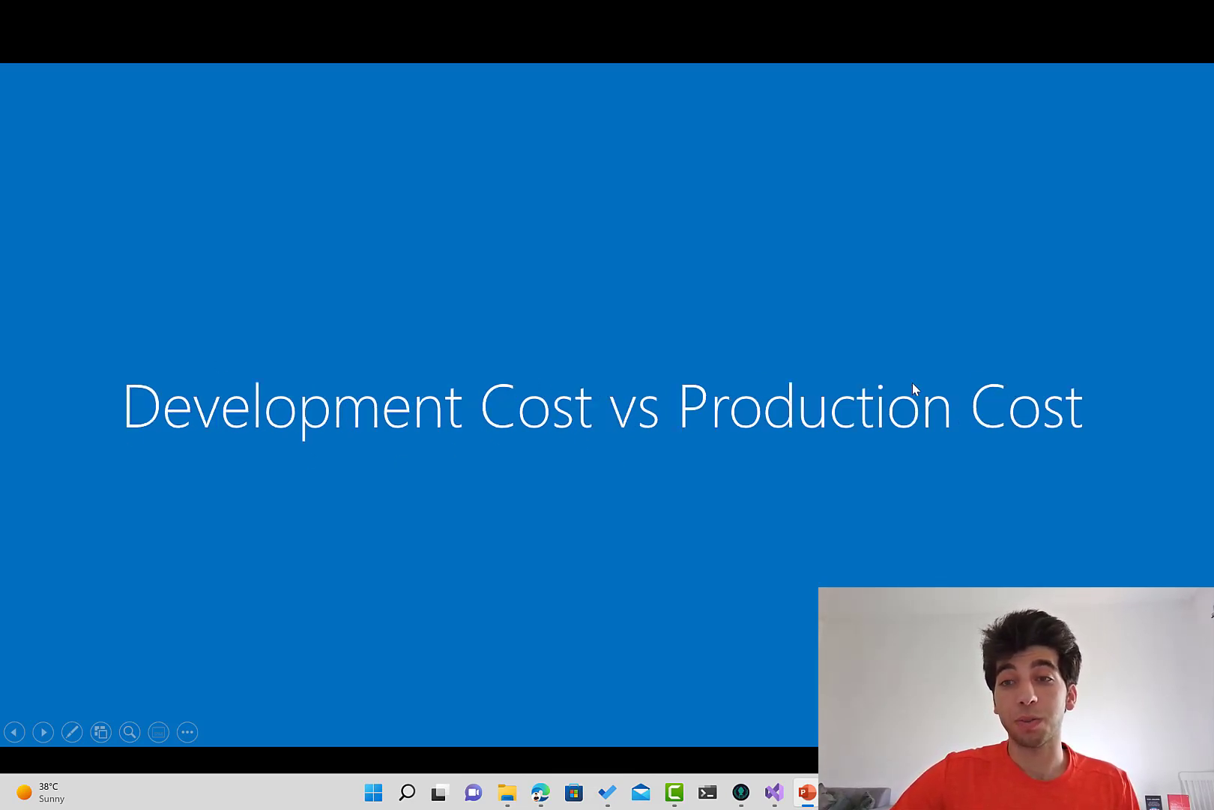
mouse_move(901, 381)
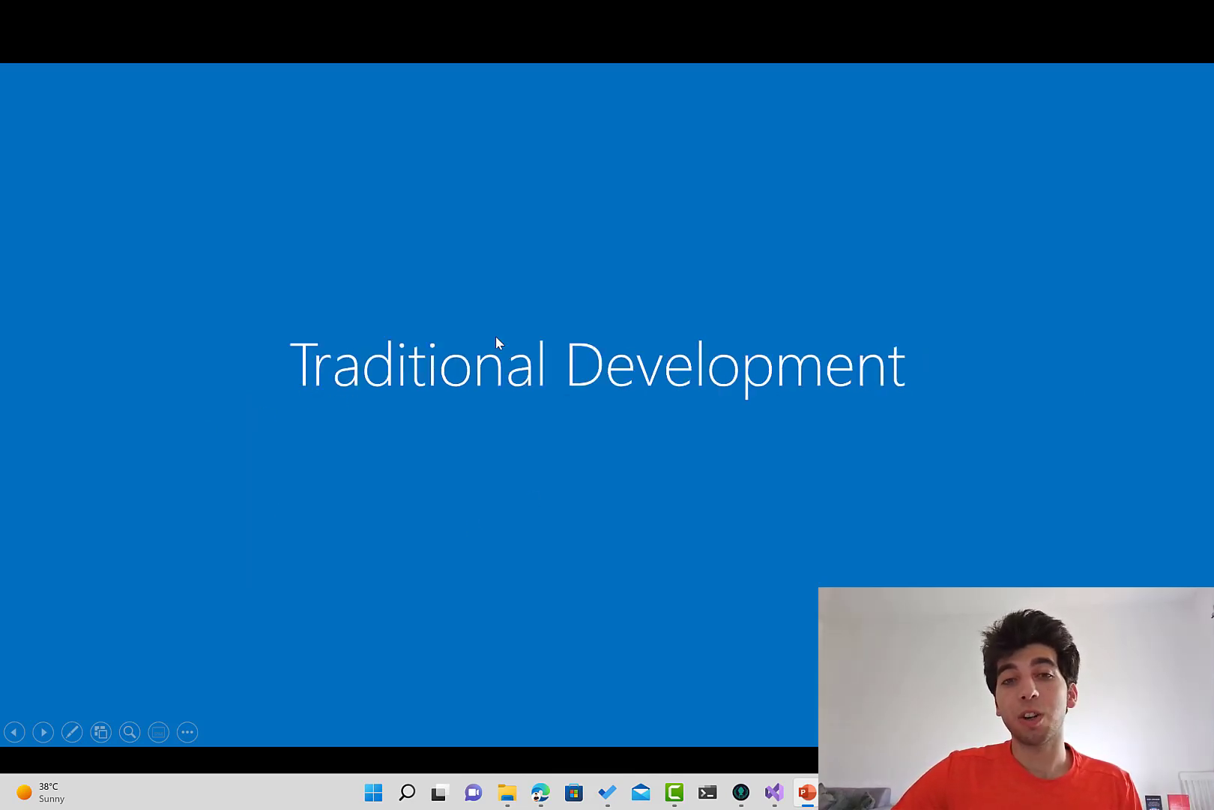
mouse_move(624, 390)
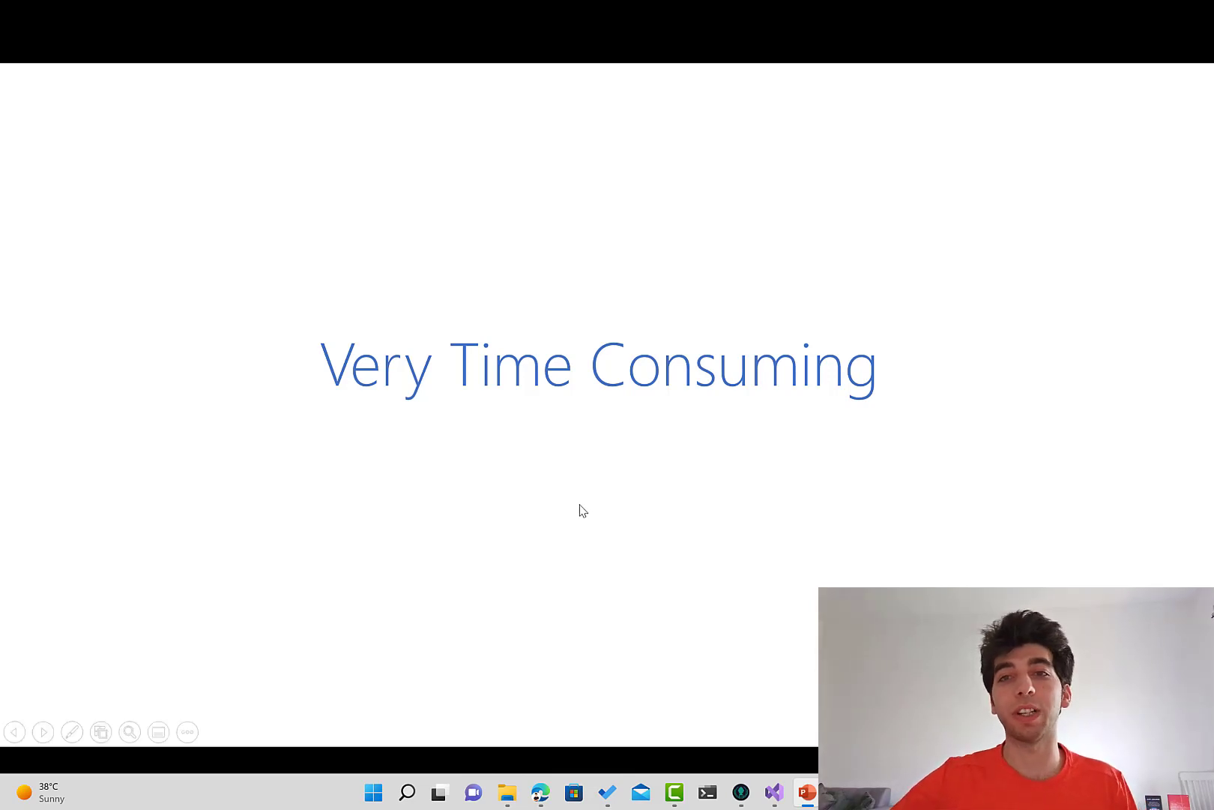
mouse_move(856, 370)
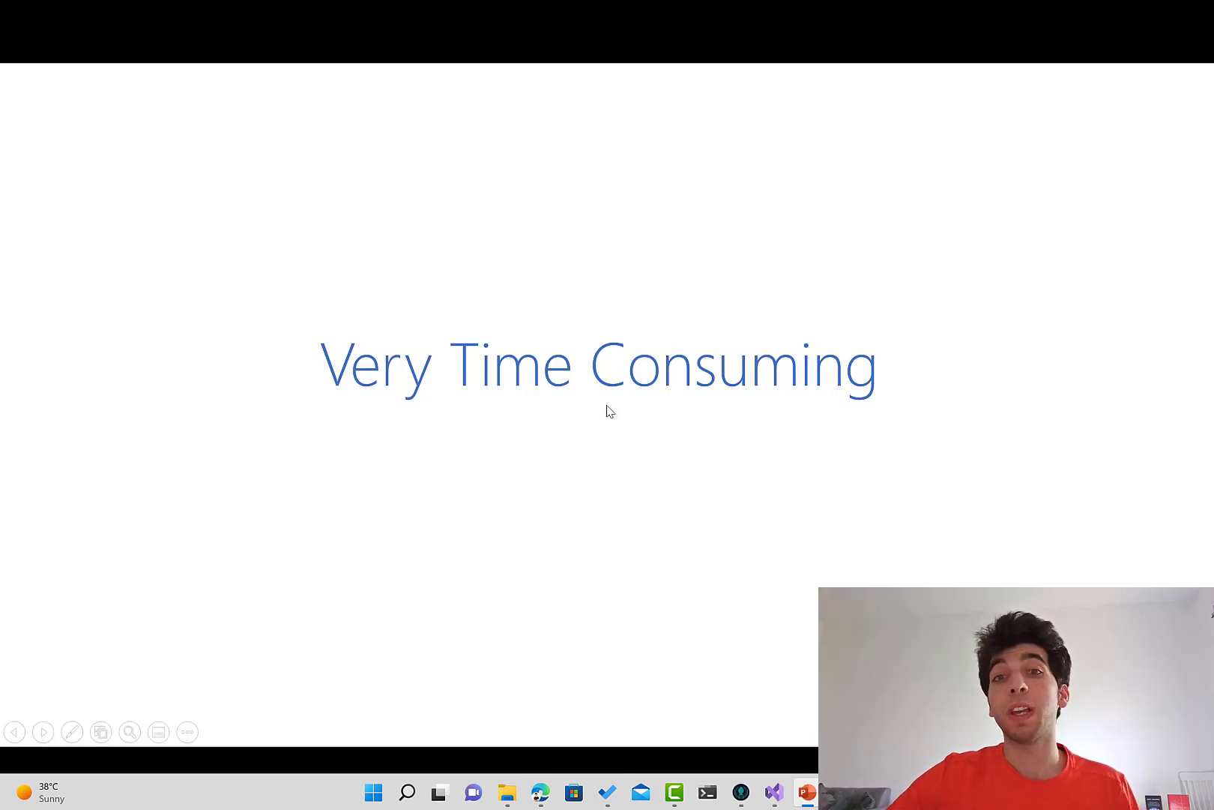
mouse_move(712, 433)
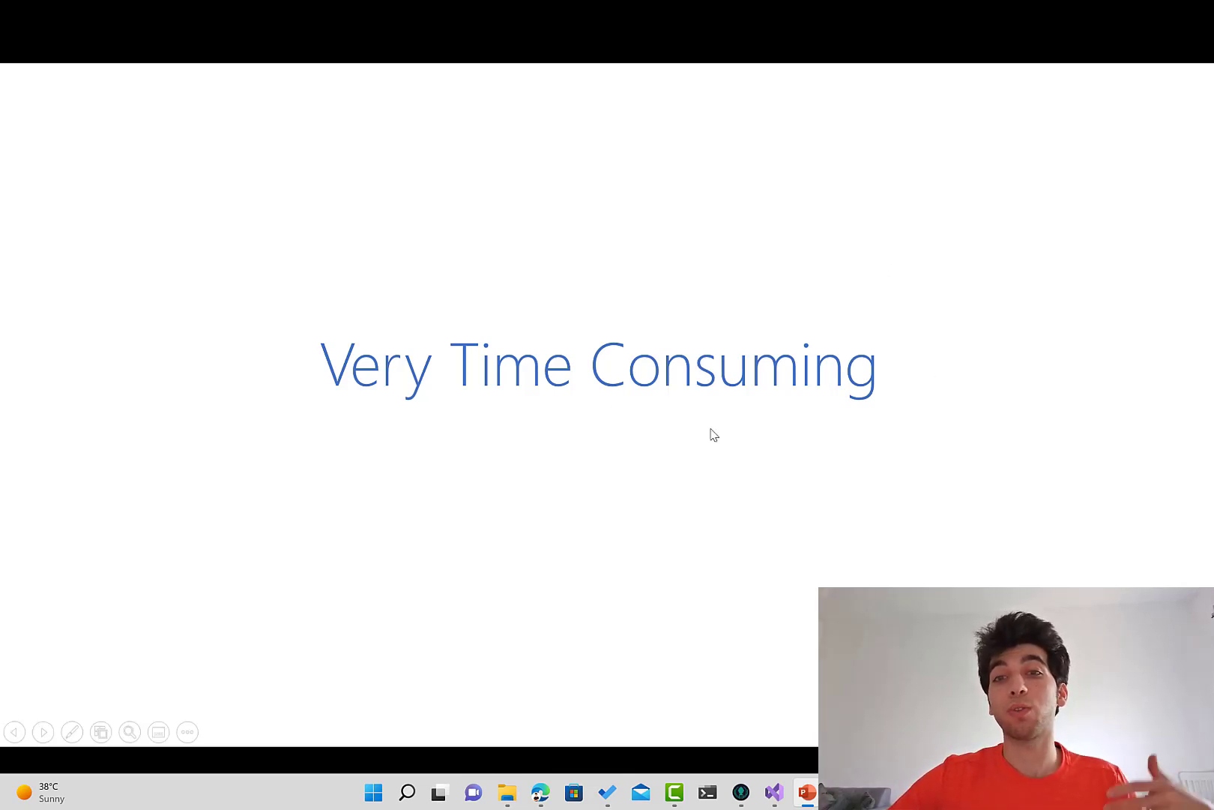
mouse_move(909, 429)
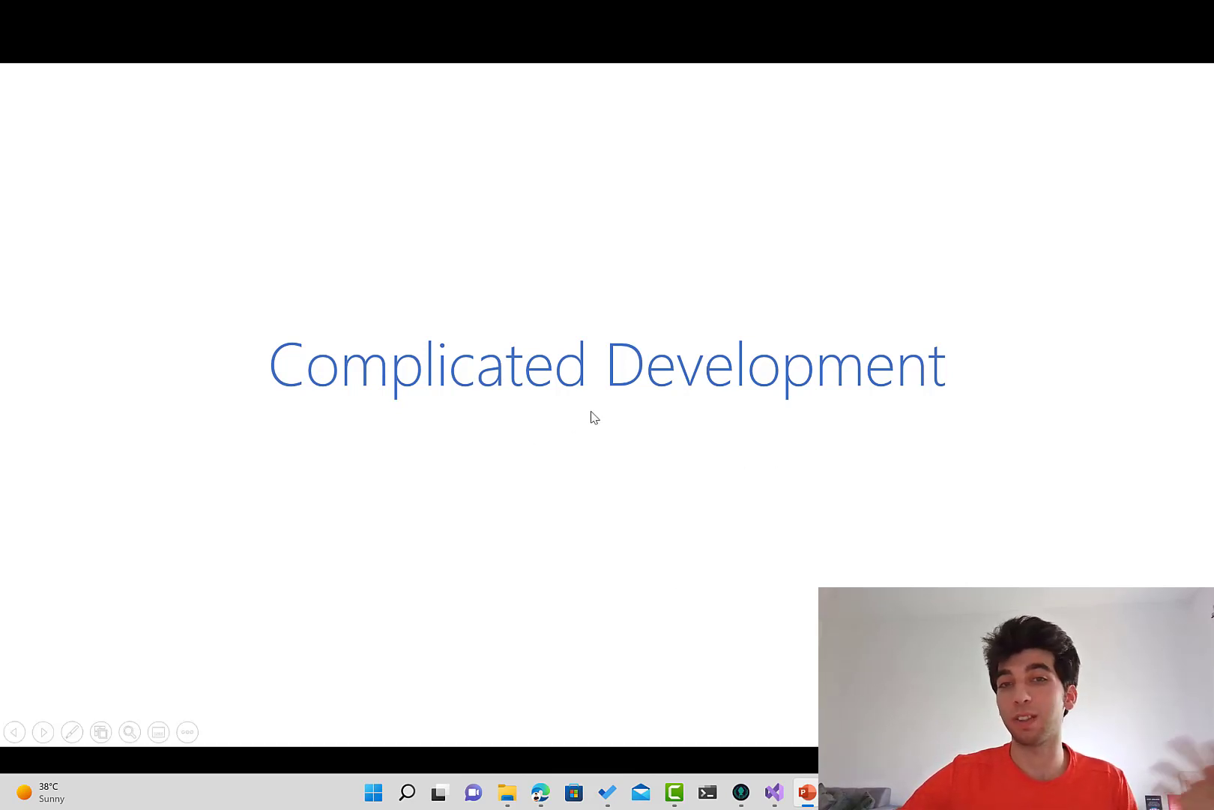
mouse_move(639, 411)
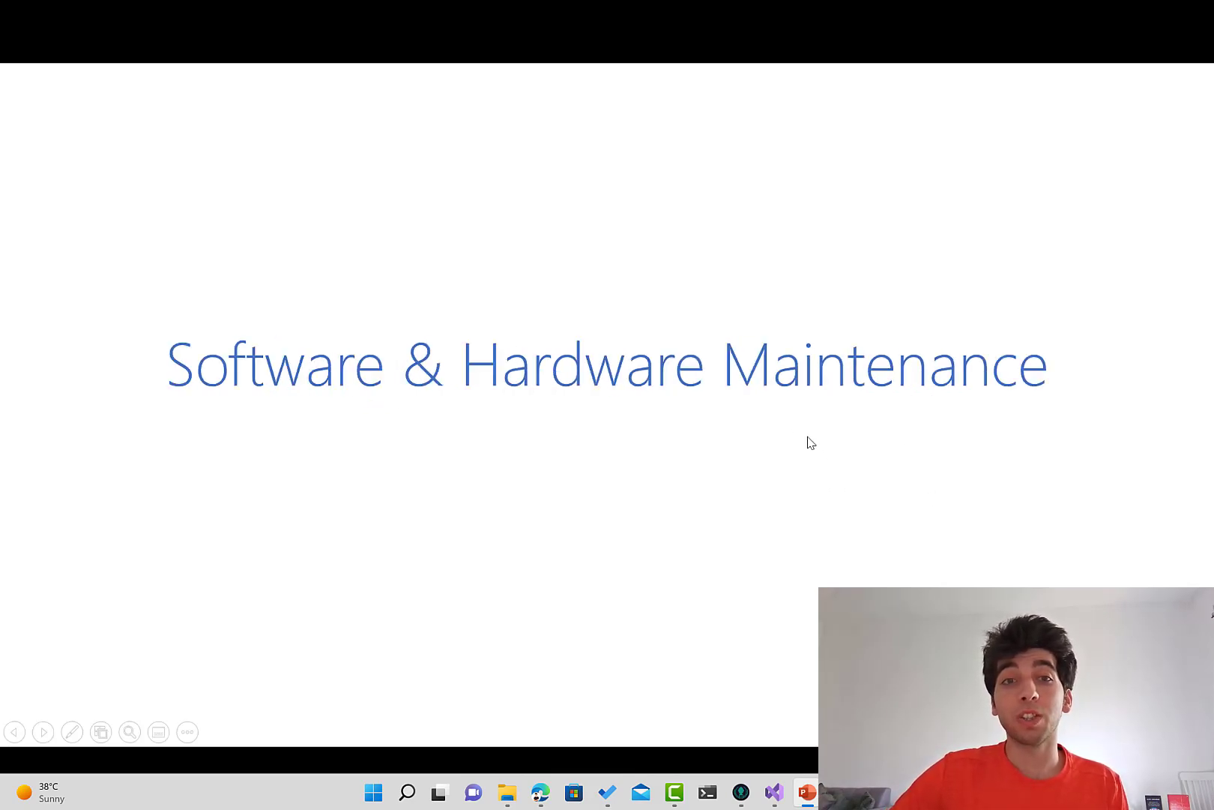
mouse_move(772, 413)
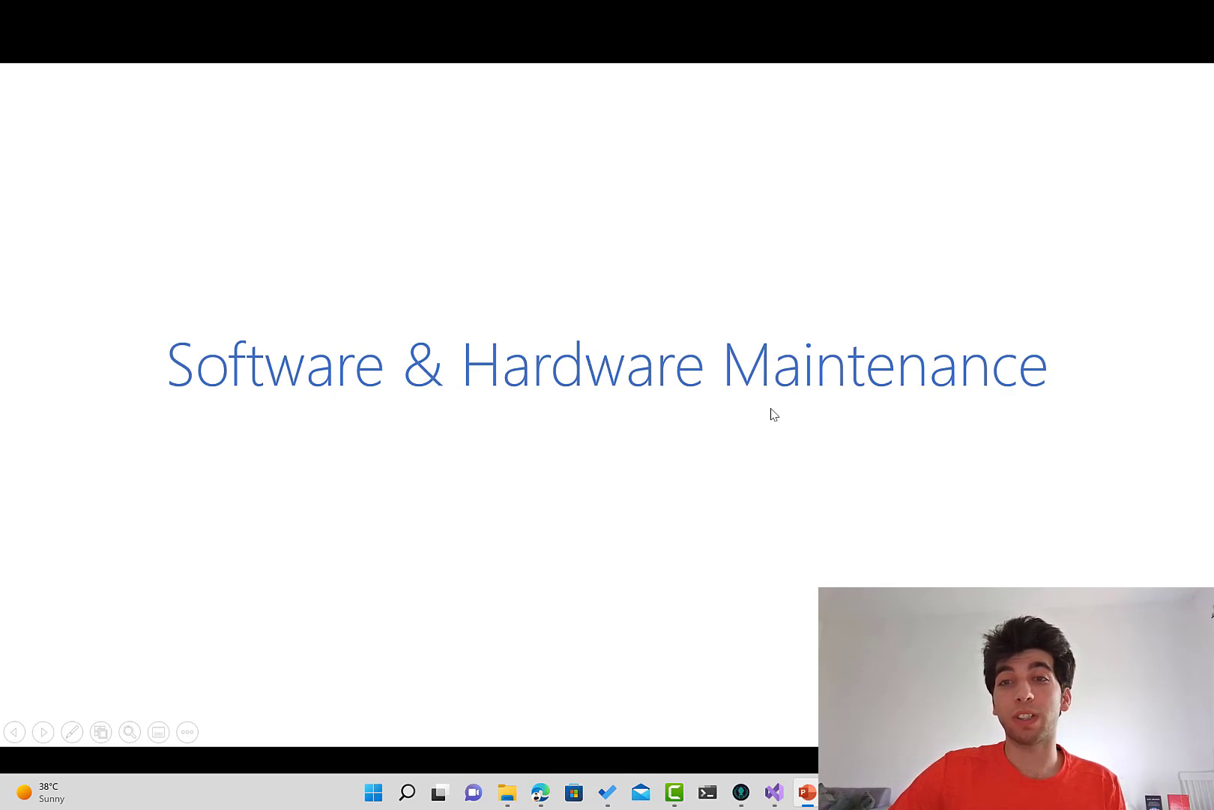
mouse_move(946, 411)
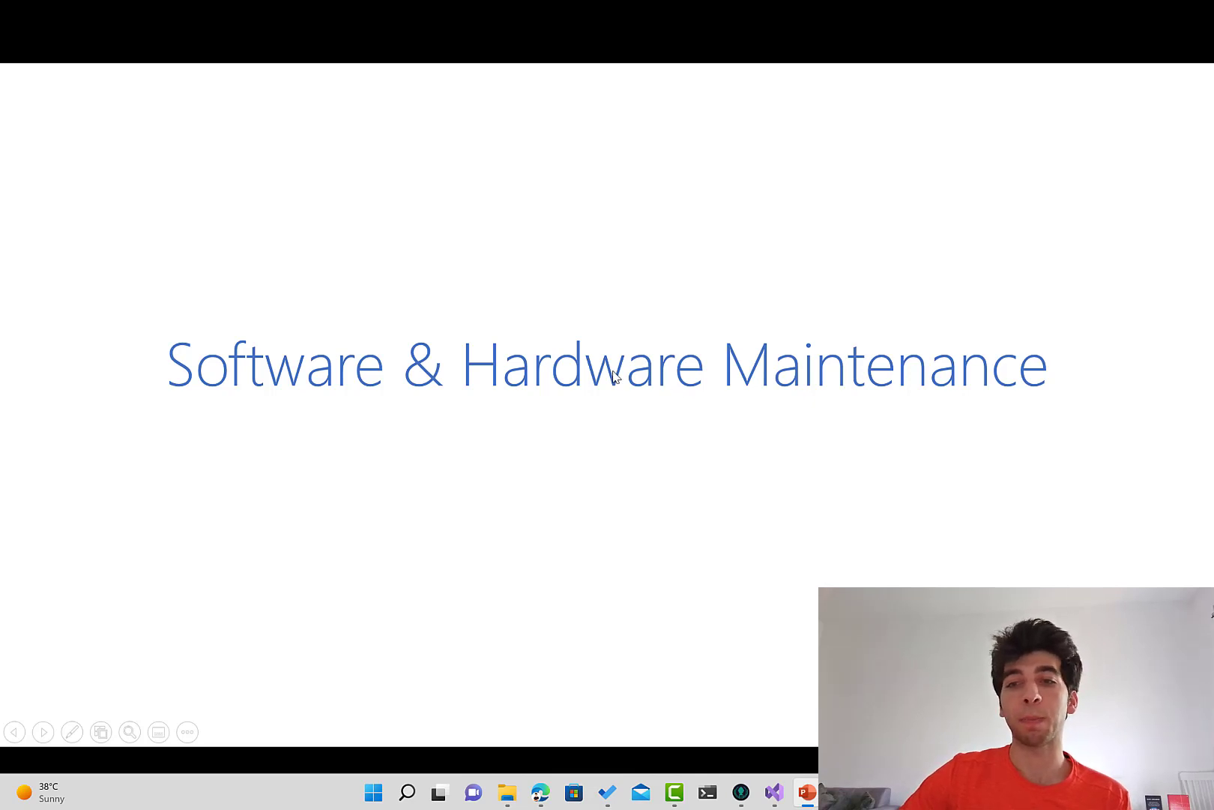
mouse_move(471, 400)
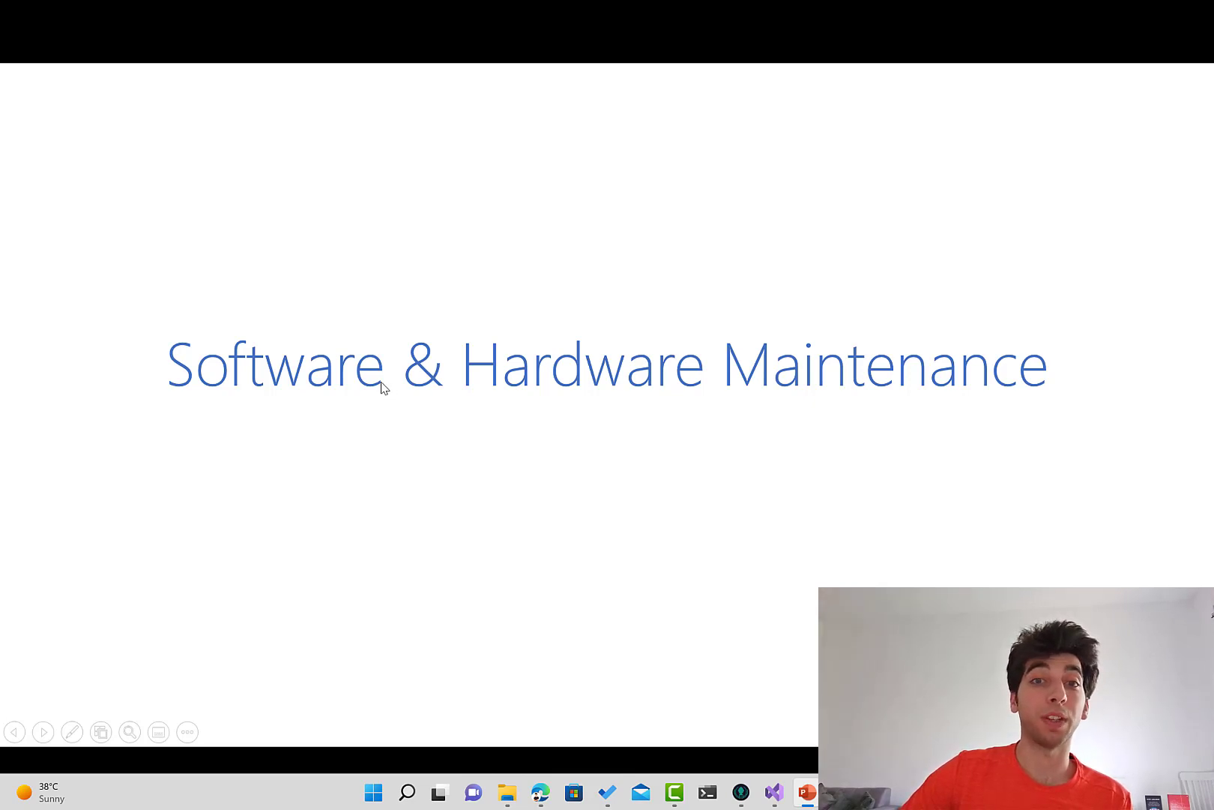
mouse_move(452, 385)
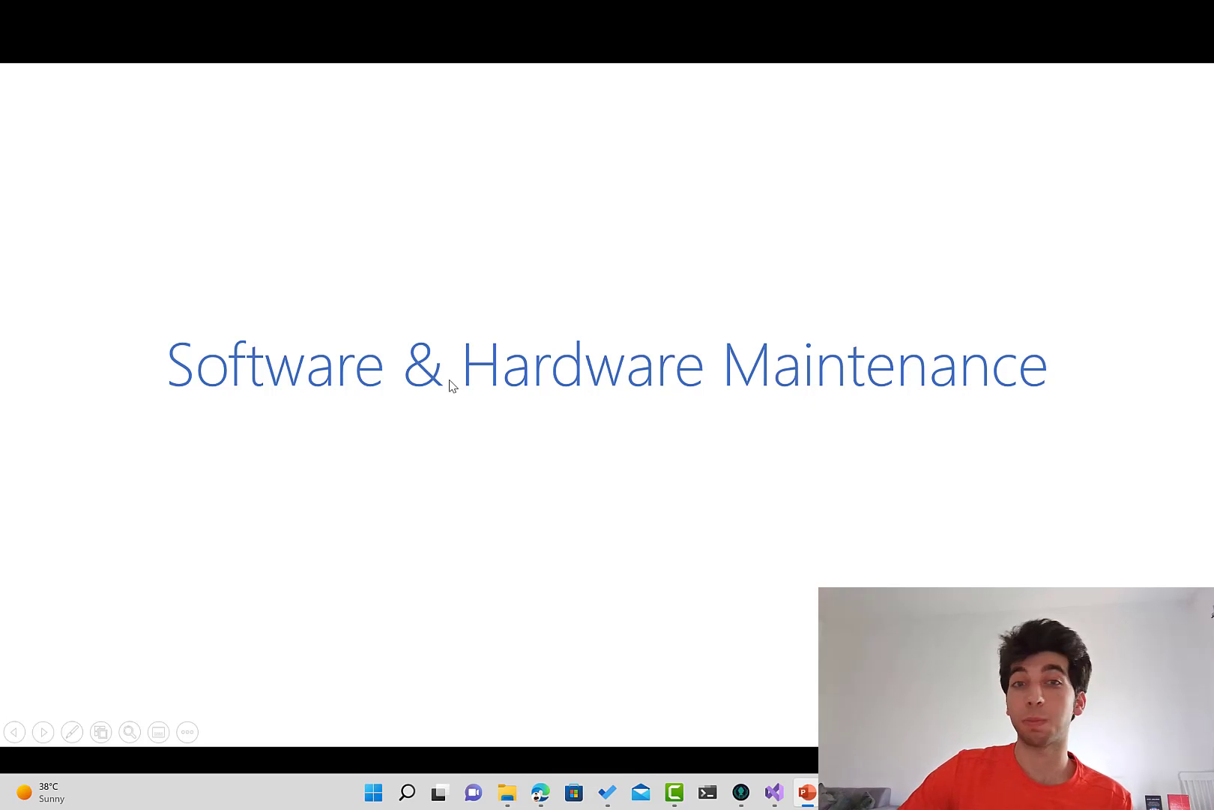
mouse_move(459, 418)
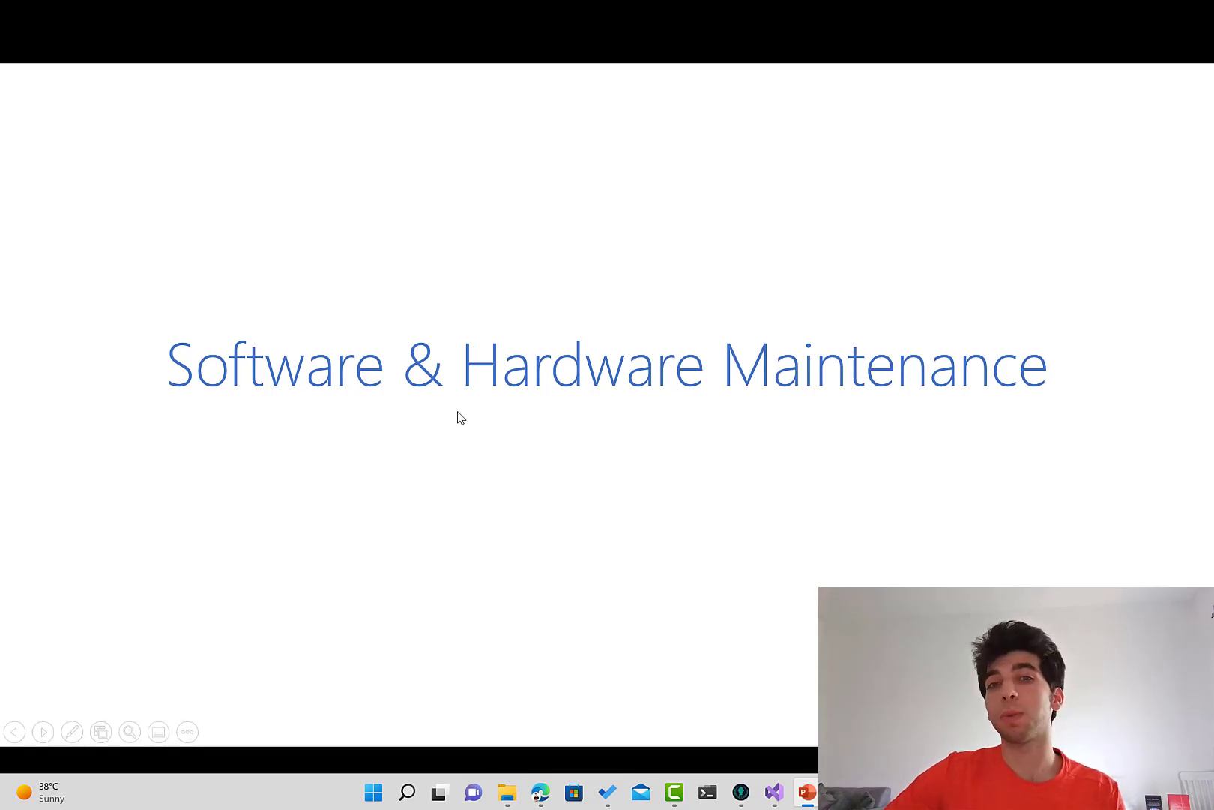
mouse_move(499, 441)
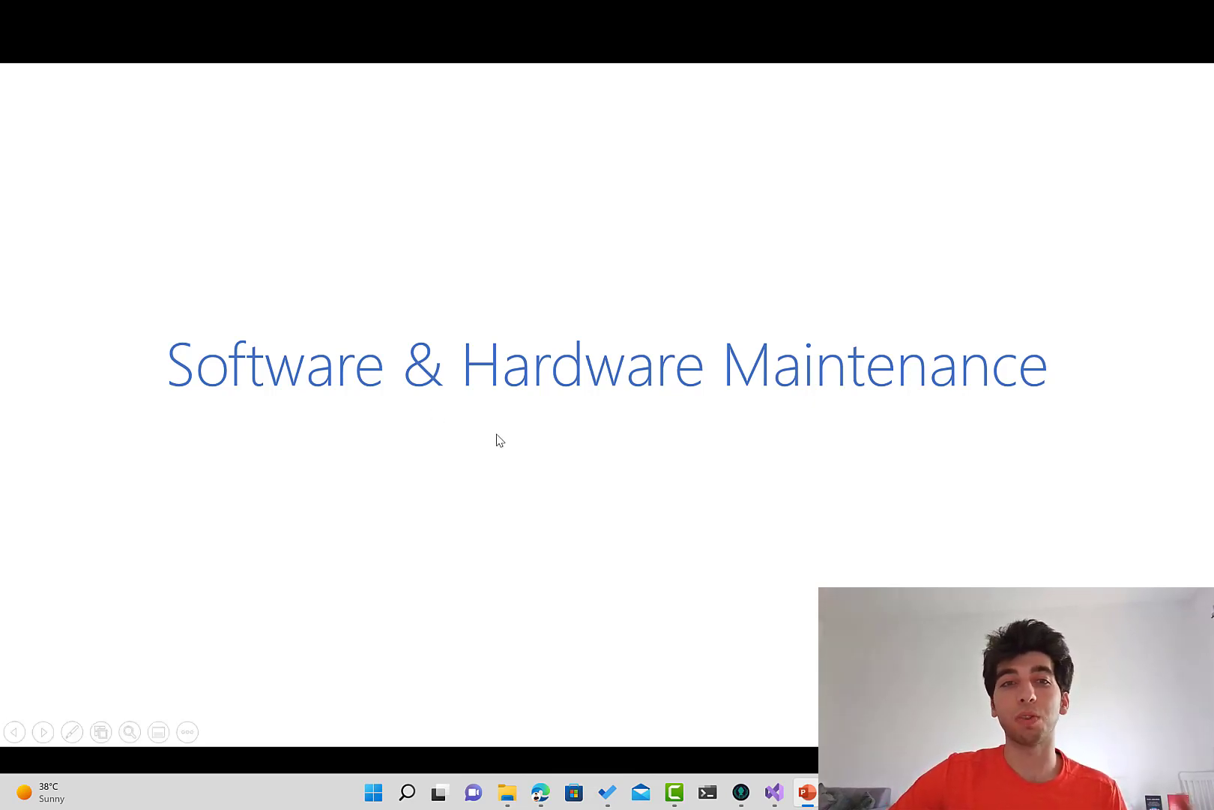
mouse_move(486, 429)
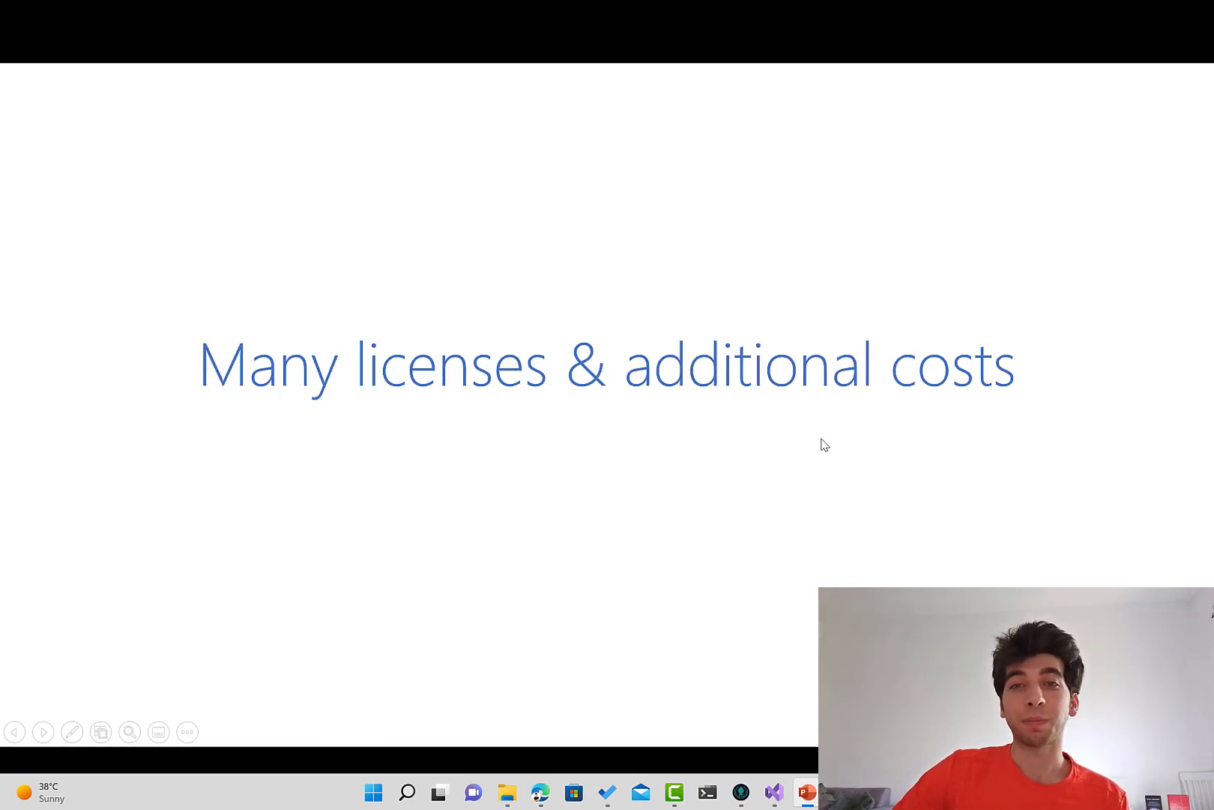
mouse_move(373, 402)
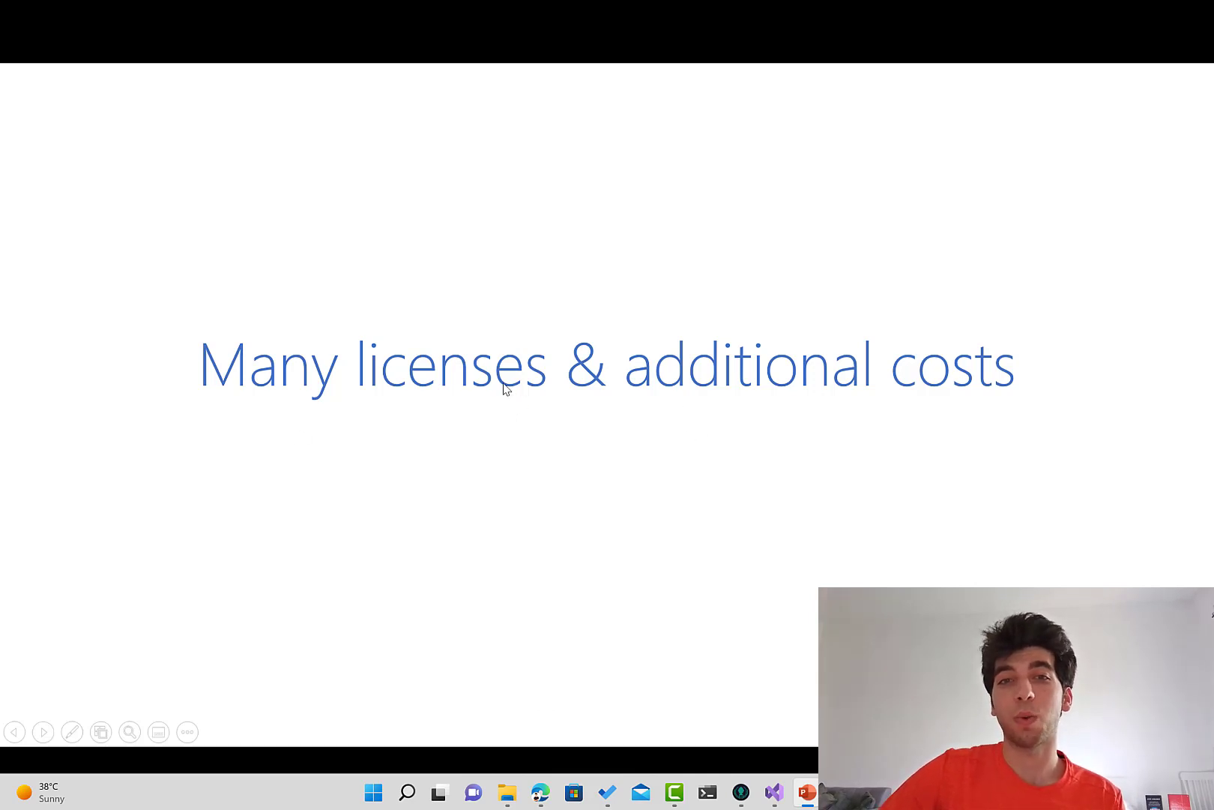
mouse_move(624, 379)
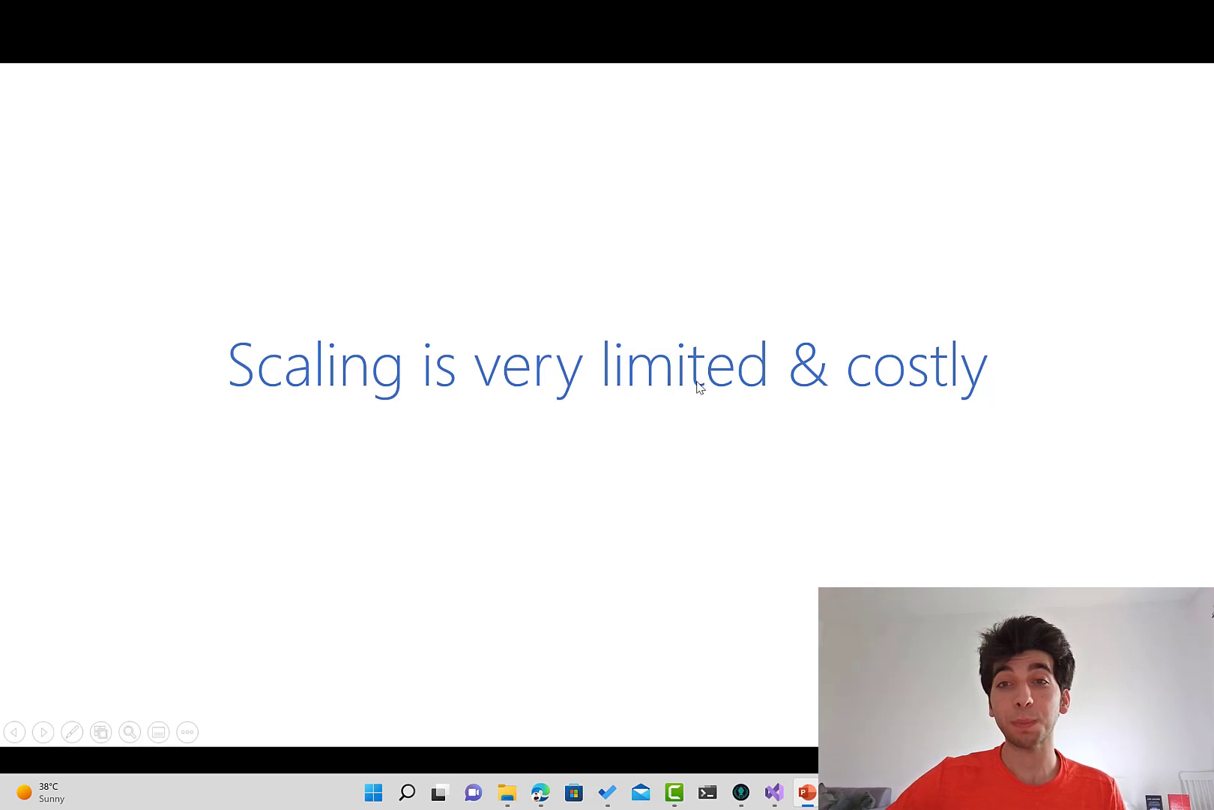
mouse_move(804, 475)
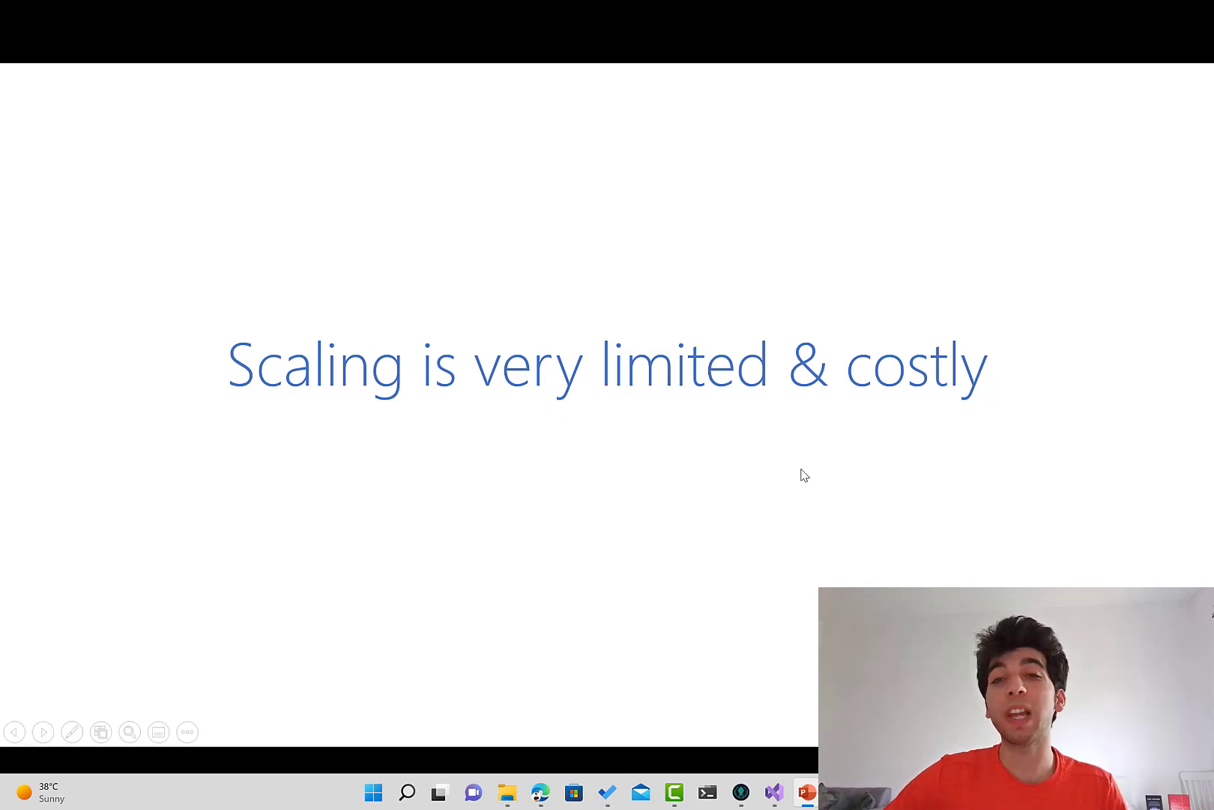
mouse_move(745, 456)
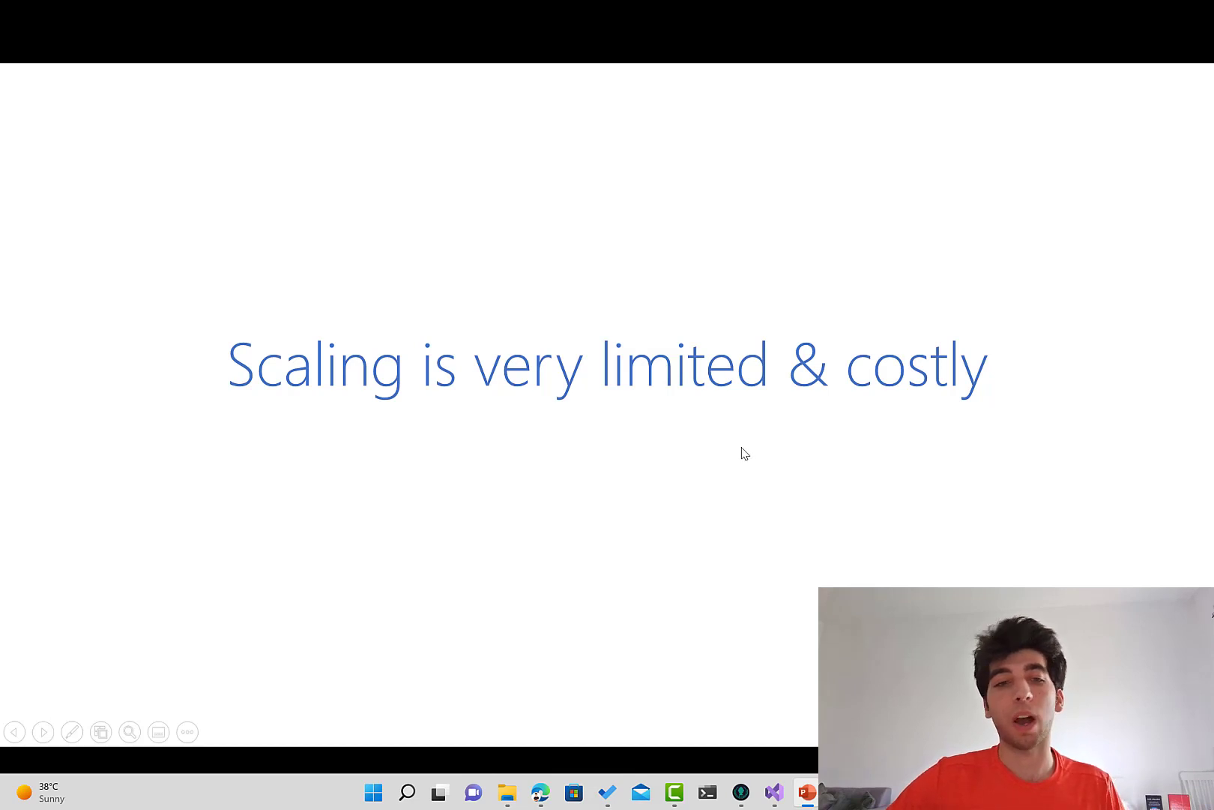
mouse_move(585, 408)
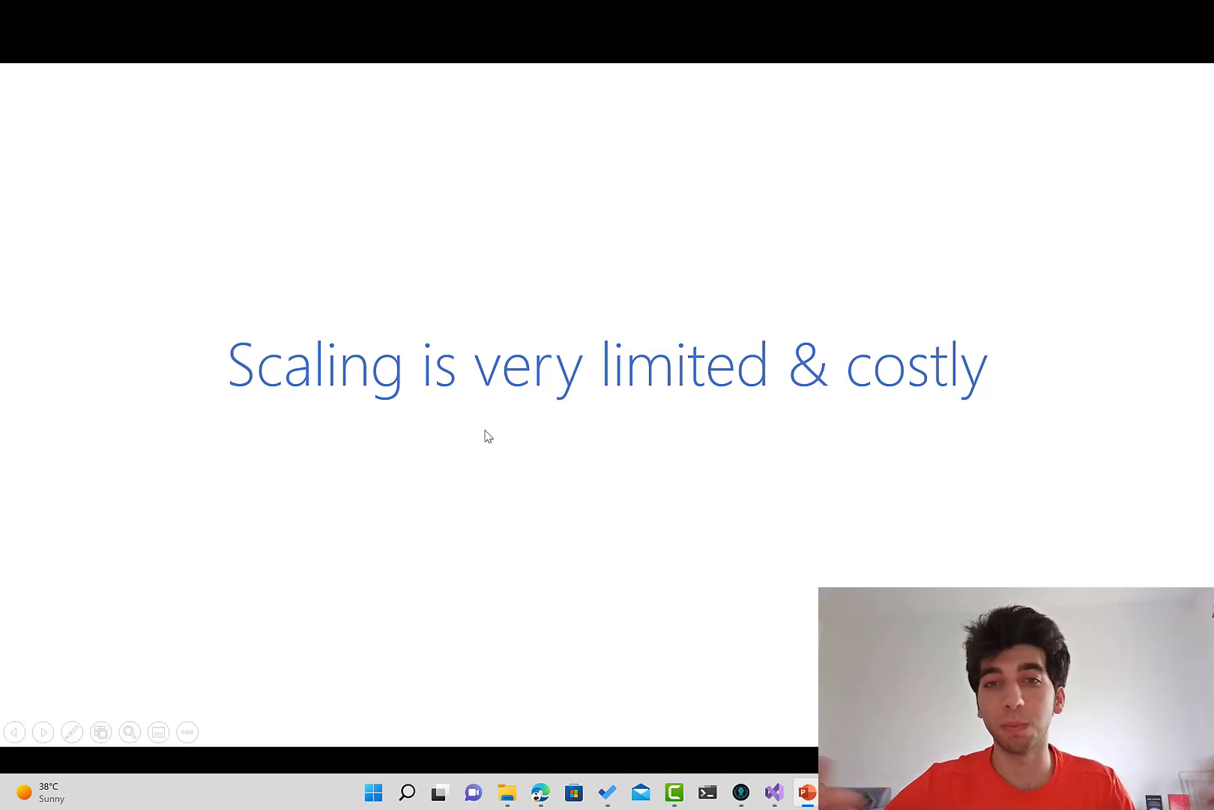
mouse_move(688, 270)
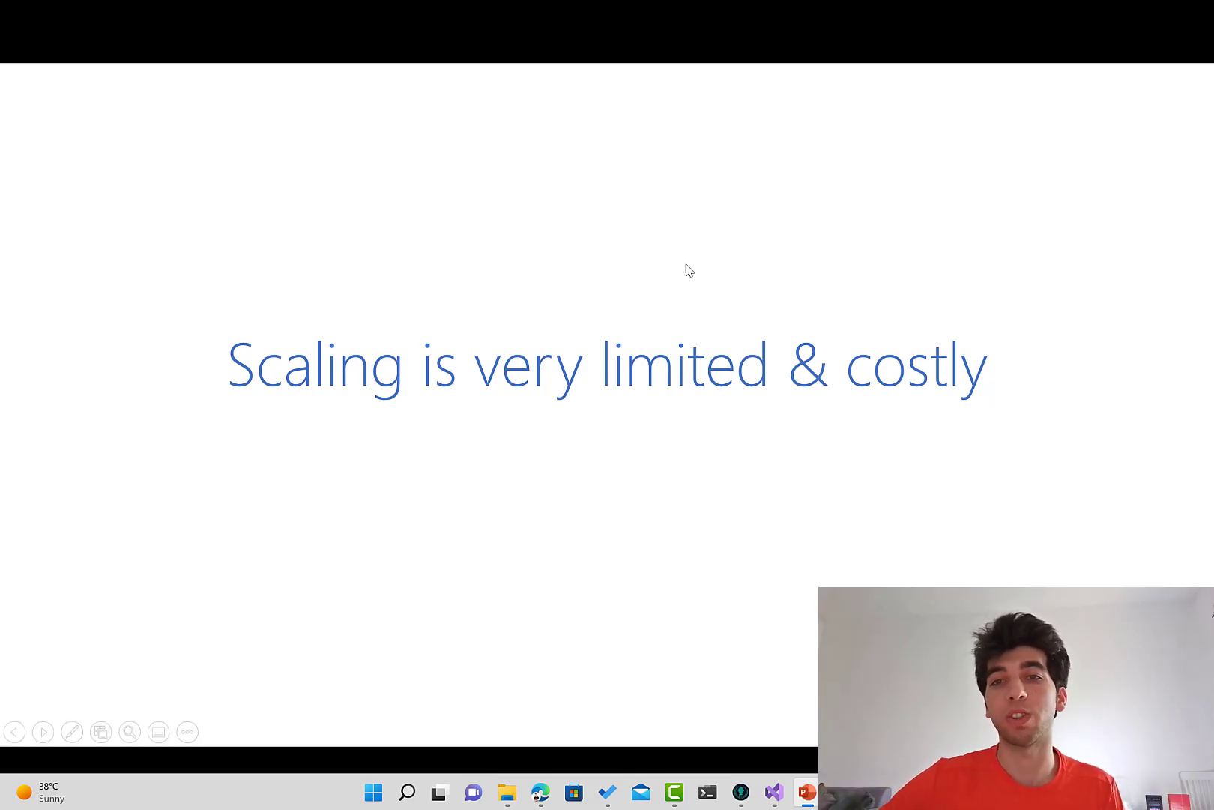
- Advance the slideshow from 'Scaling is very limited & costly' to 'Not very secure'
key("Right")
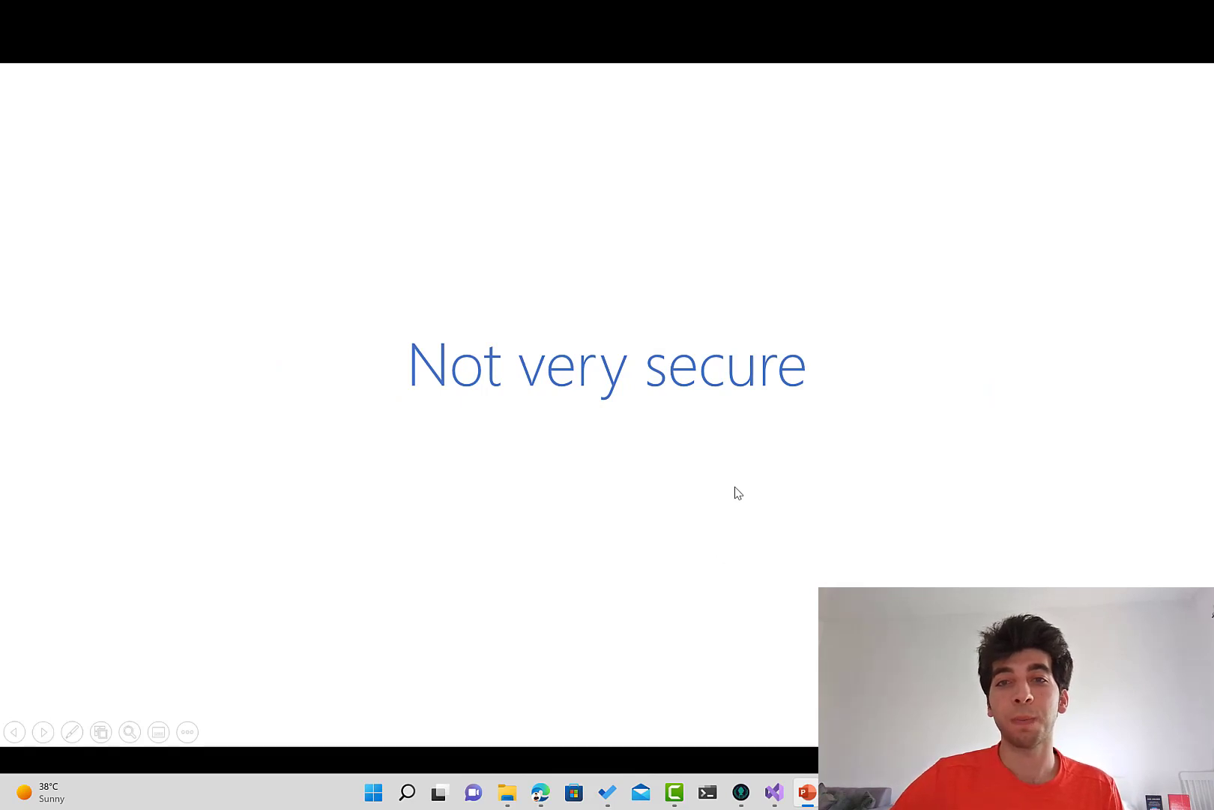
mouse_move(715, 452)
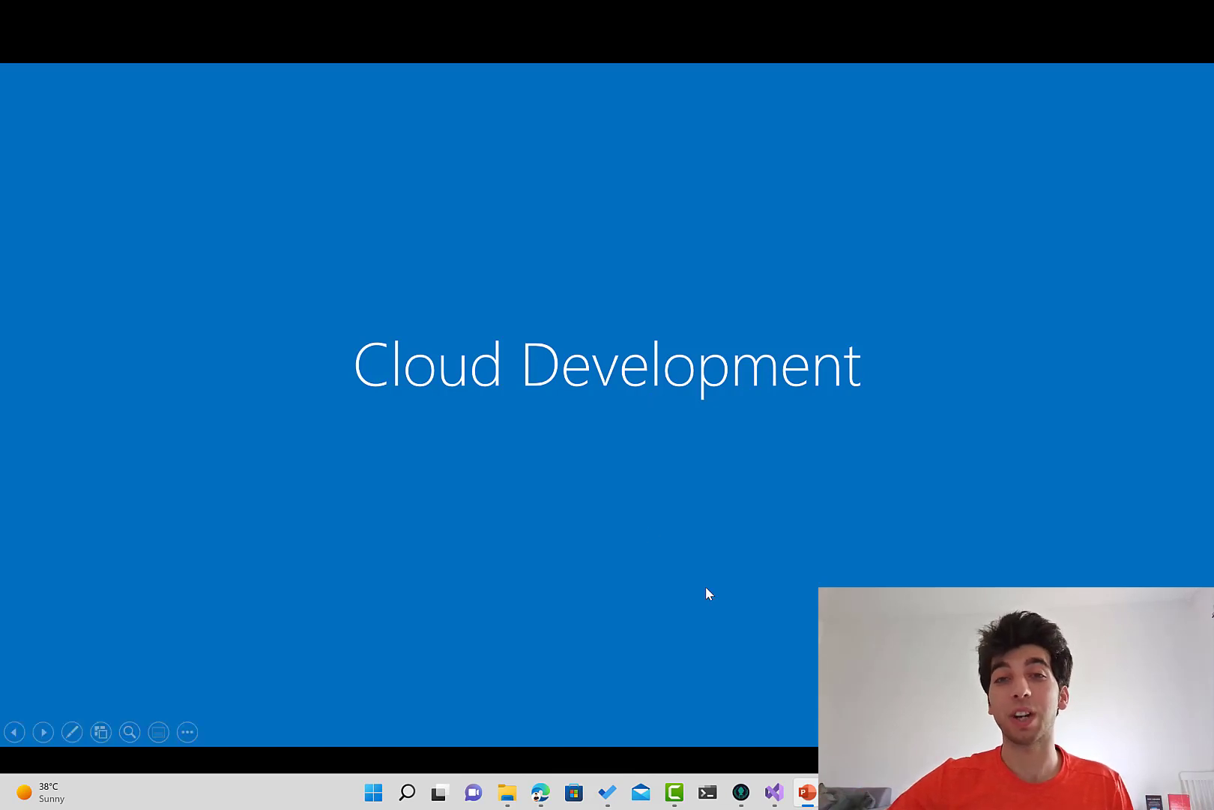
mouse_move(674, 456)
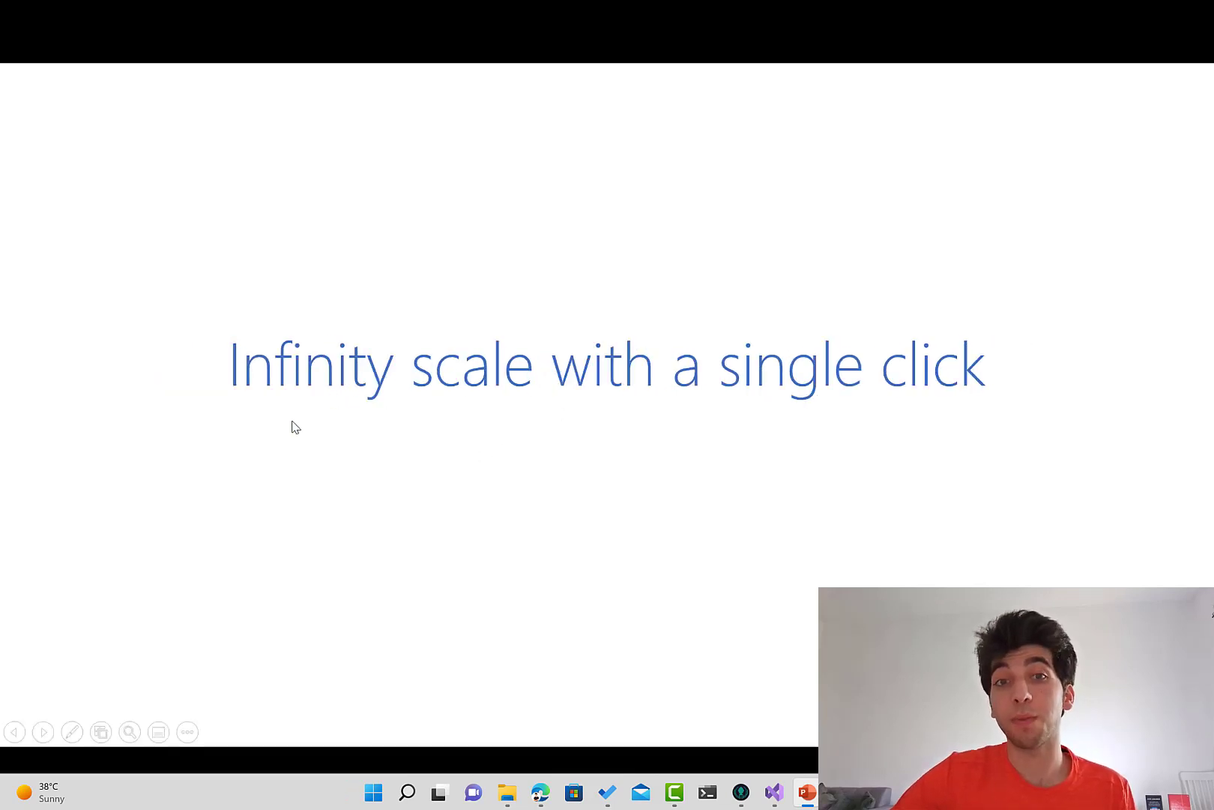
mouse_move(612, 415)
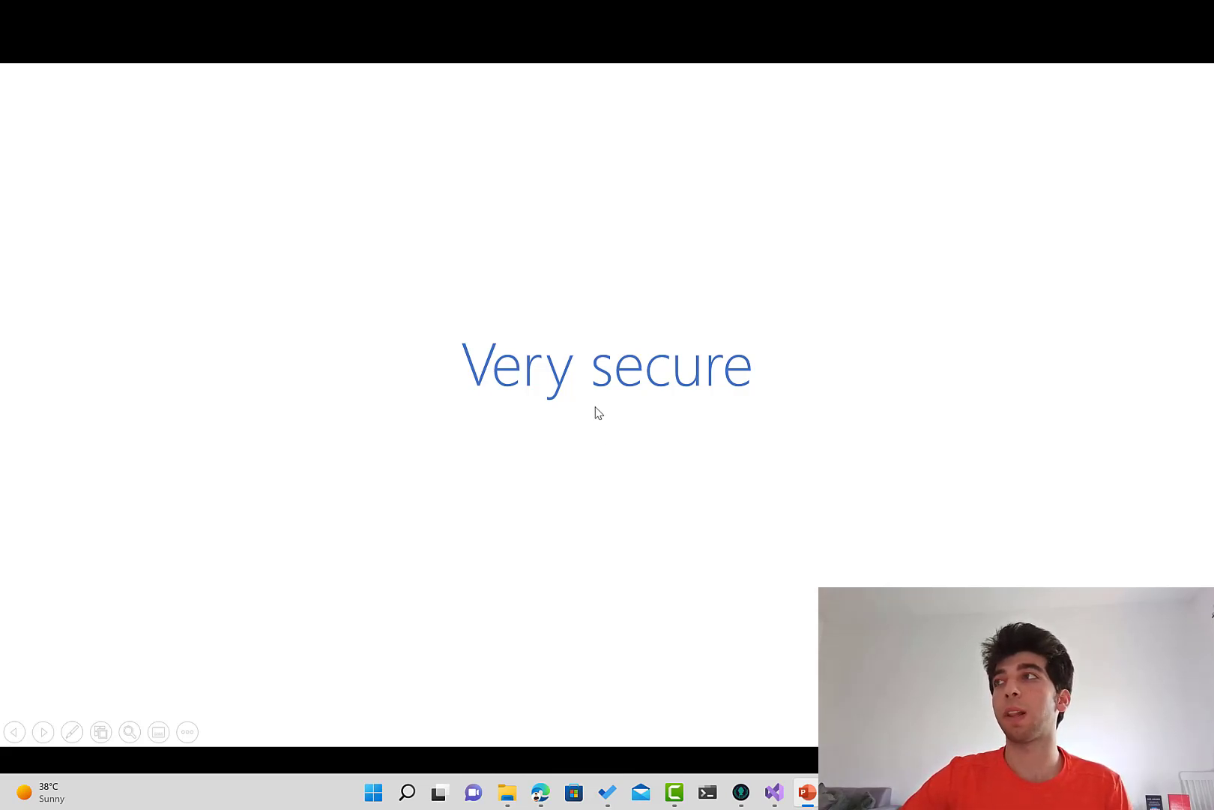
mouse_move(547, 456)
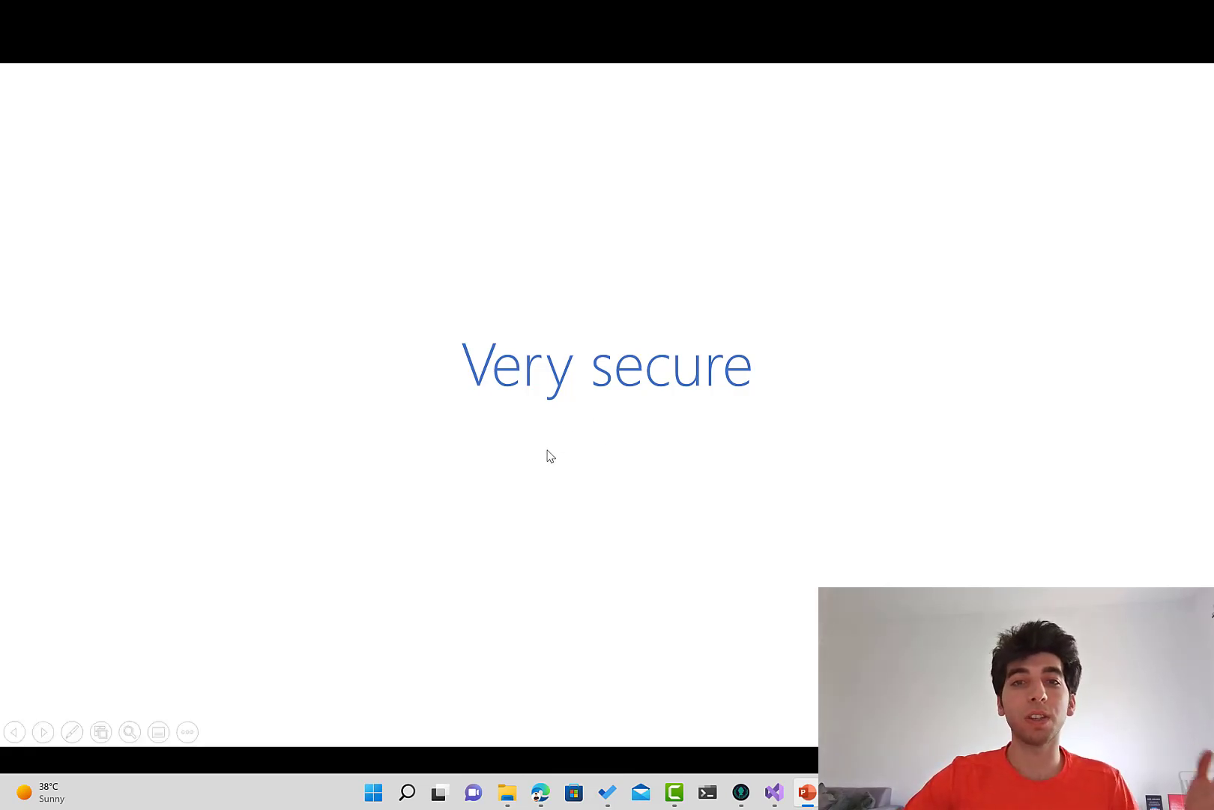
mouse_move(549, 465)
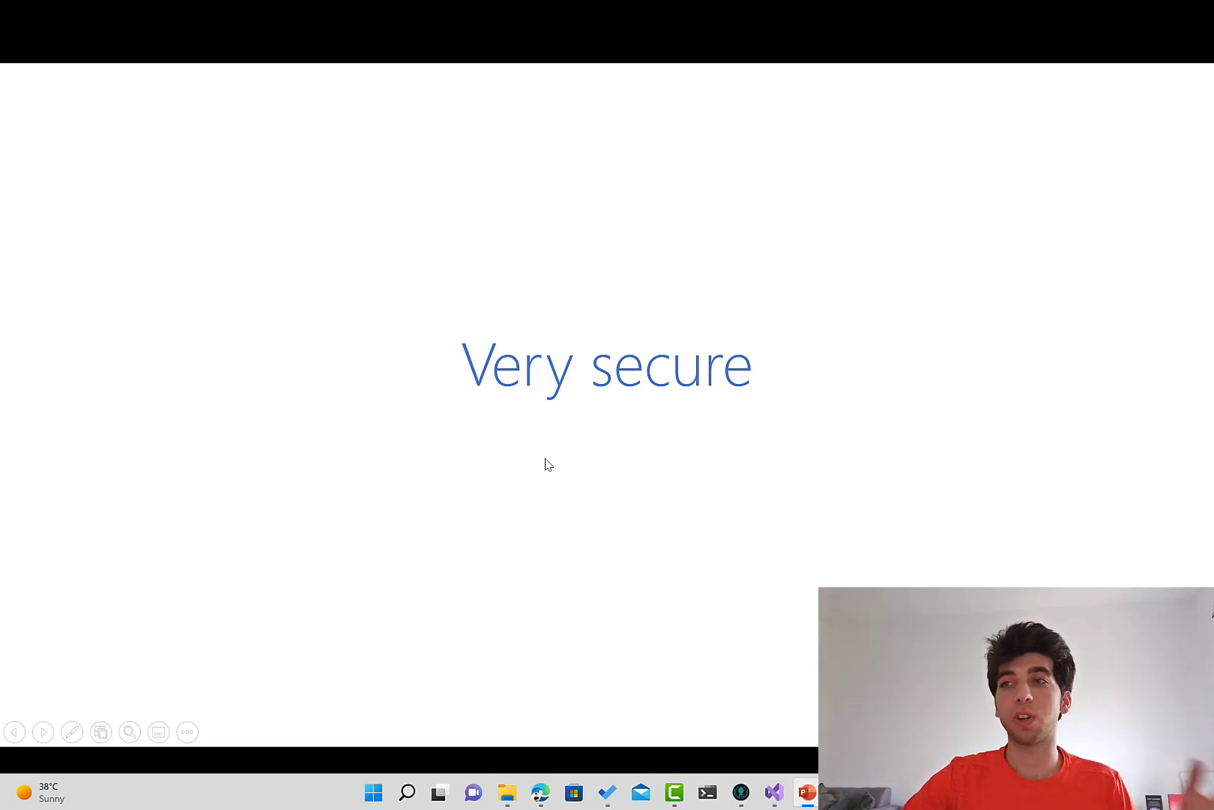
mouse_move(532, 473)
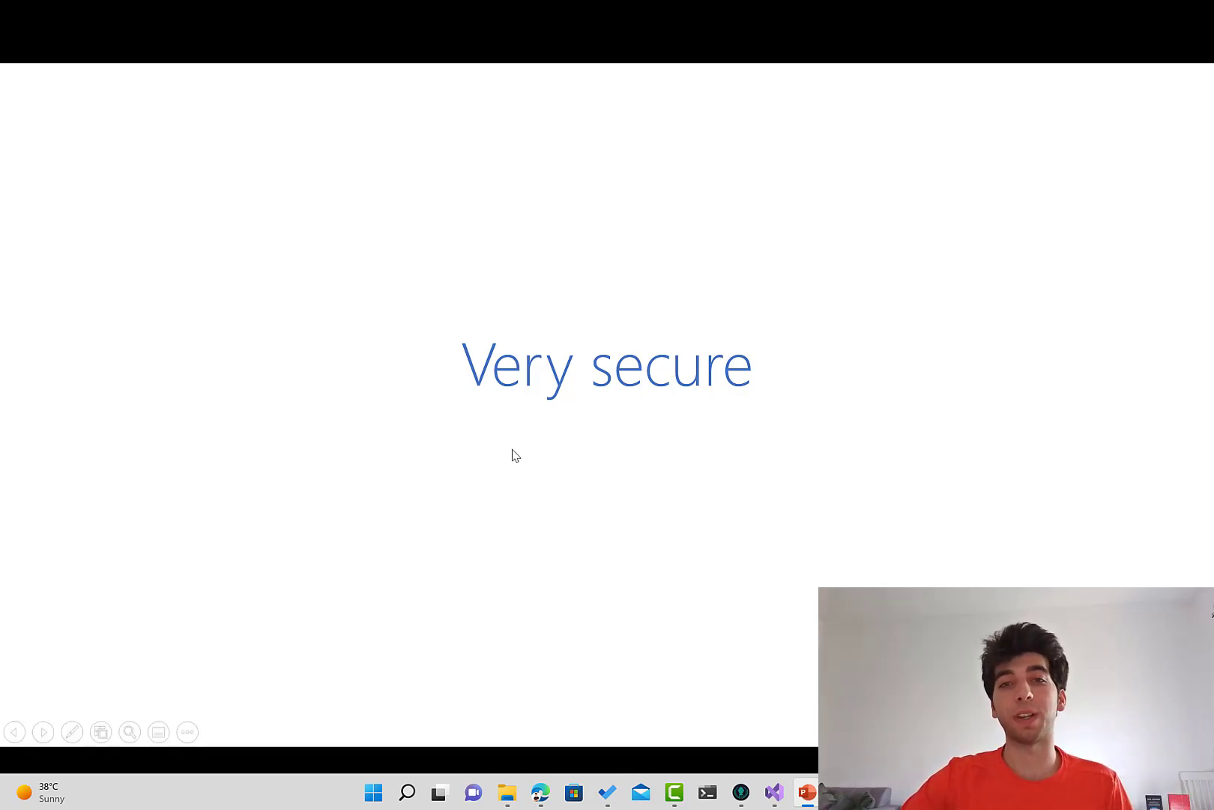
mouse_move(612, 411)
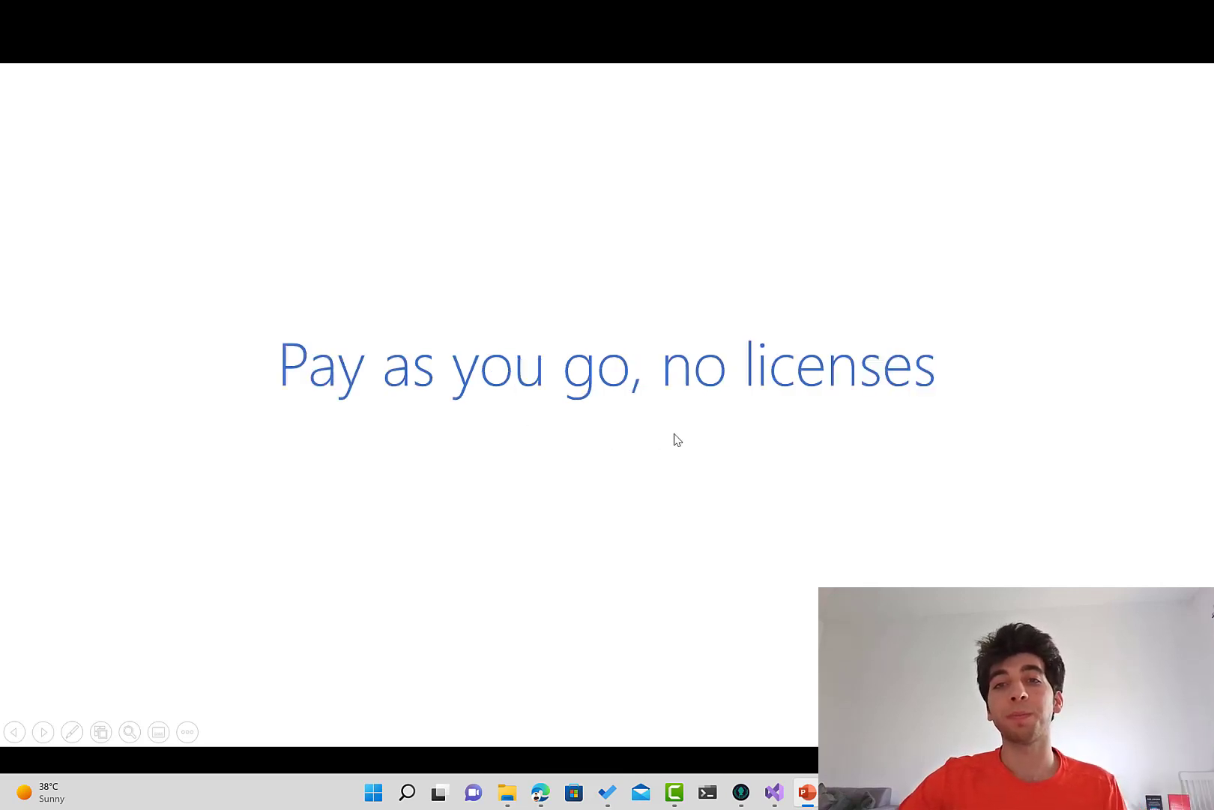
mouse_move(460, 421)
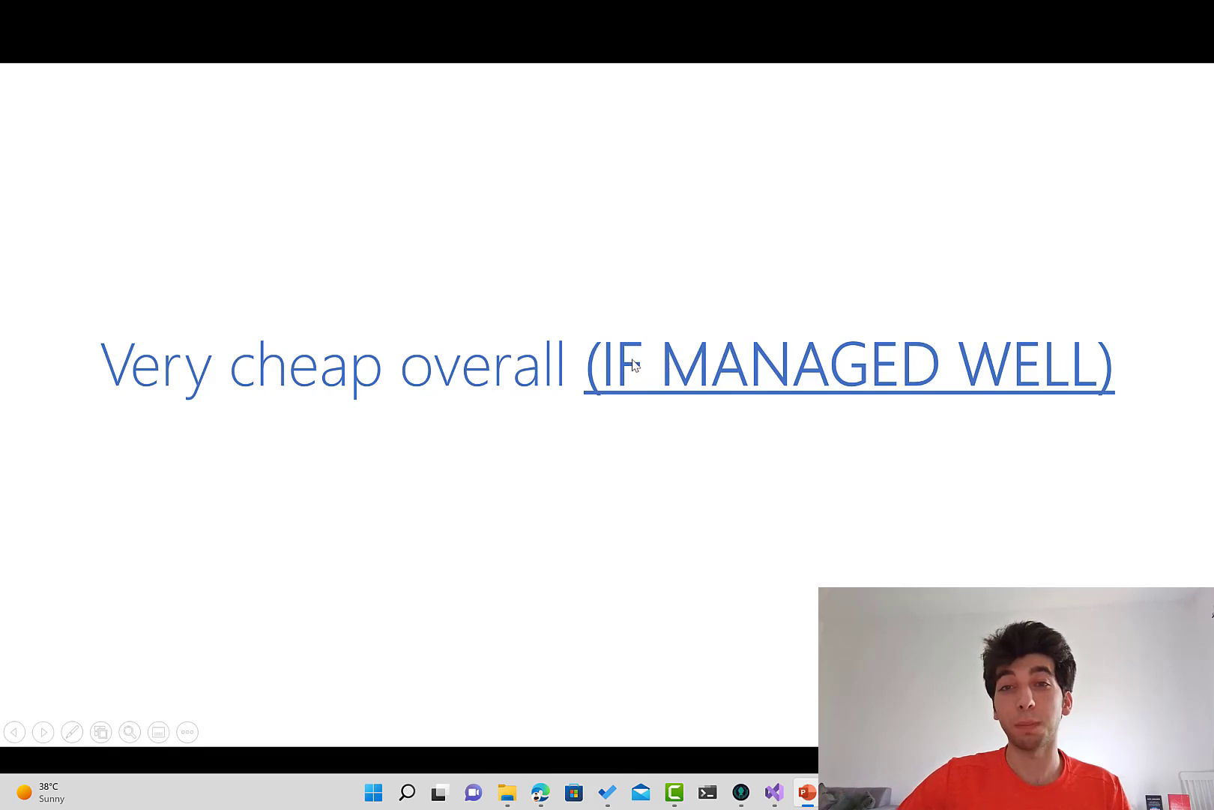
mouse_move(649, 423)
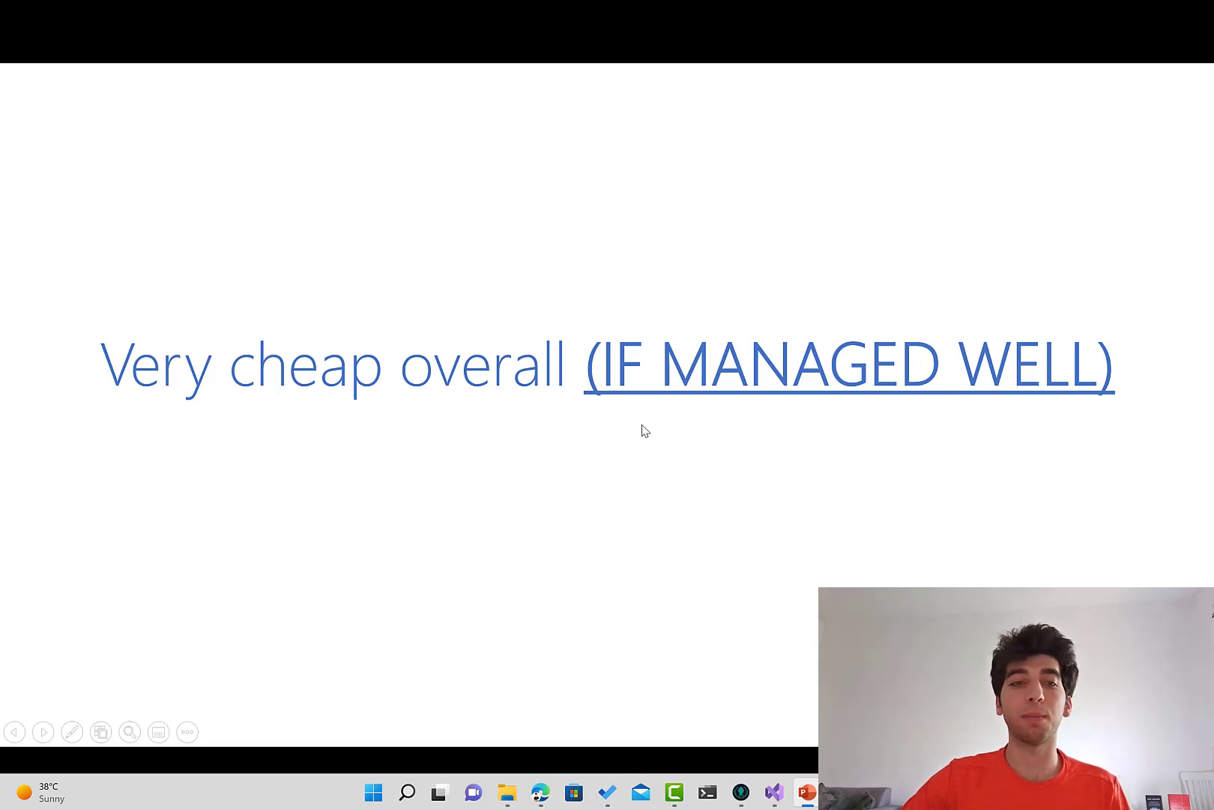
mouse_move(639, 423)
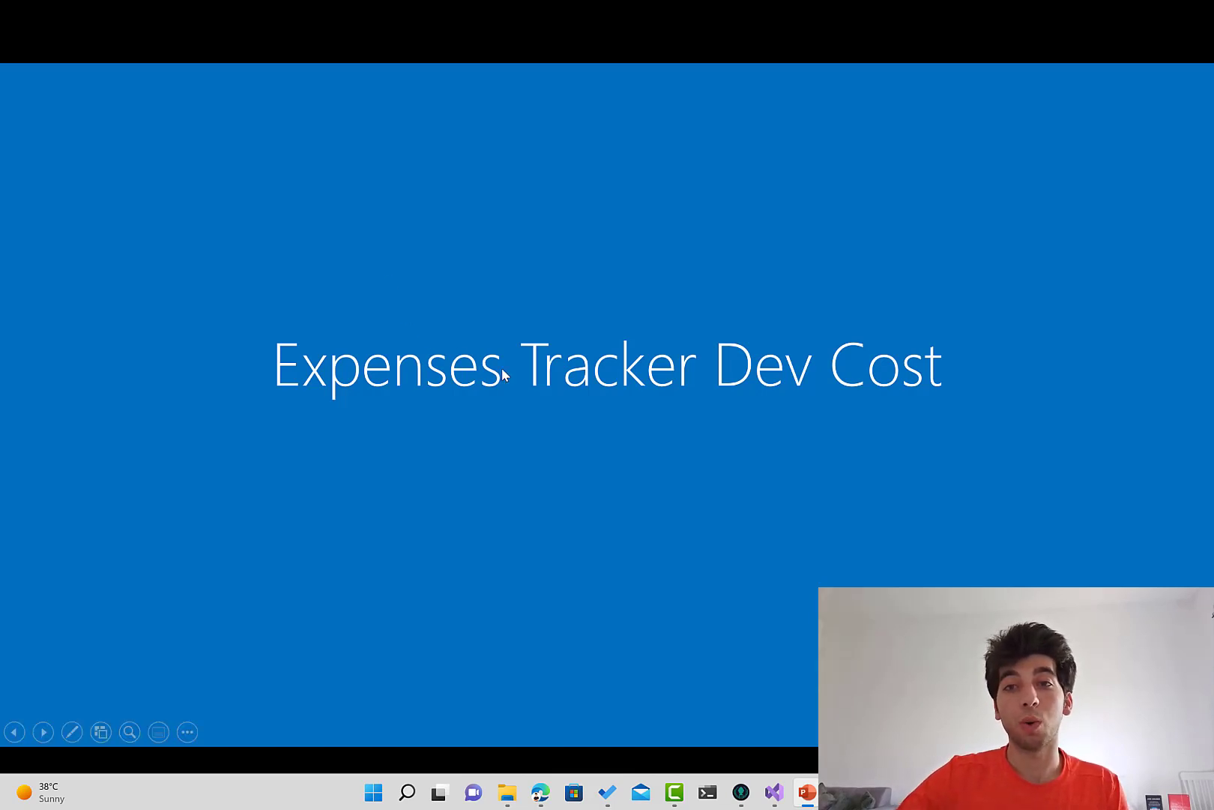
mouse_move(553, 389)
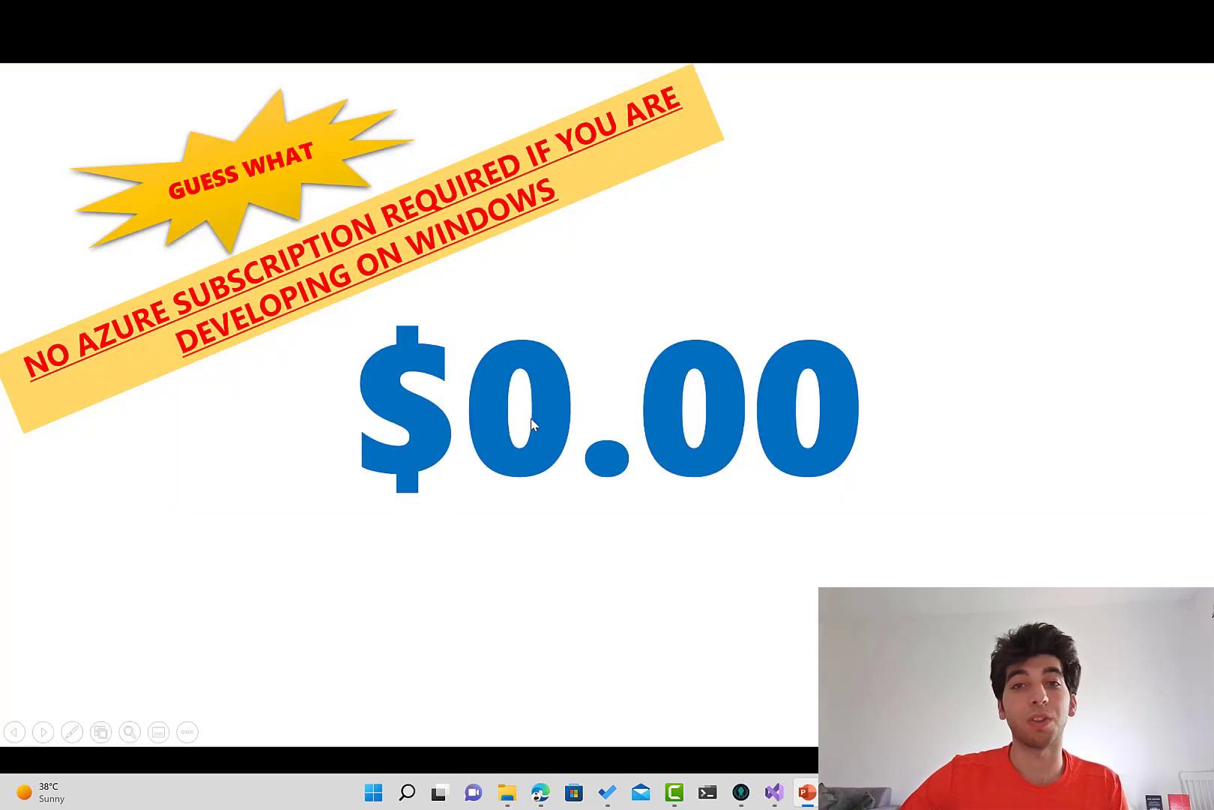
mouse_move(513, 456)
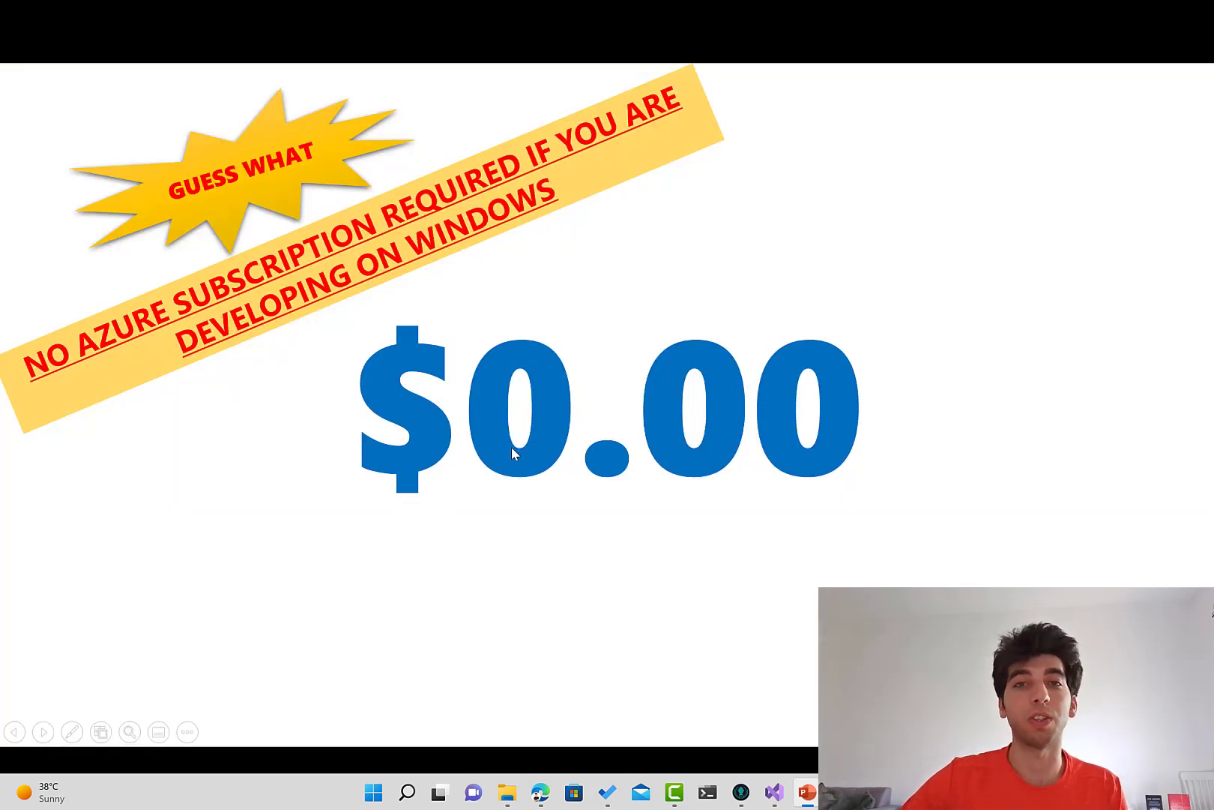
mouse_move(260, 186)
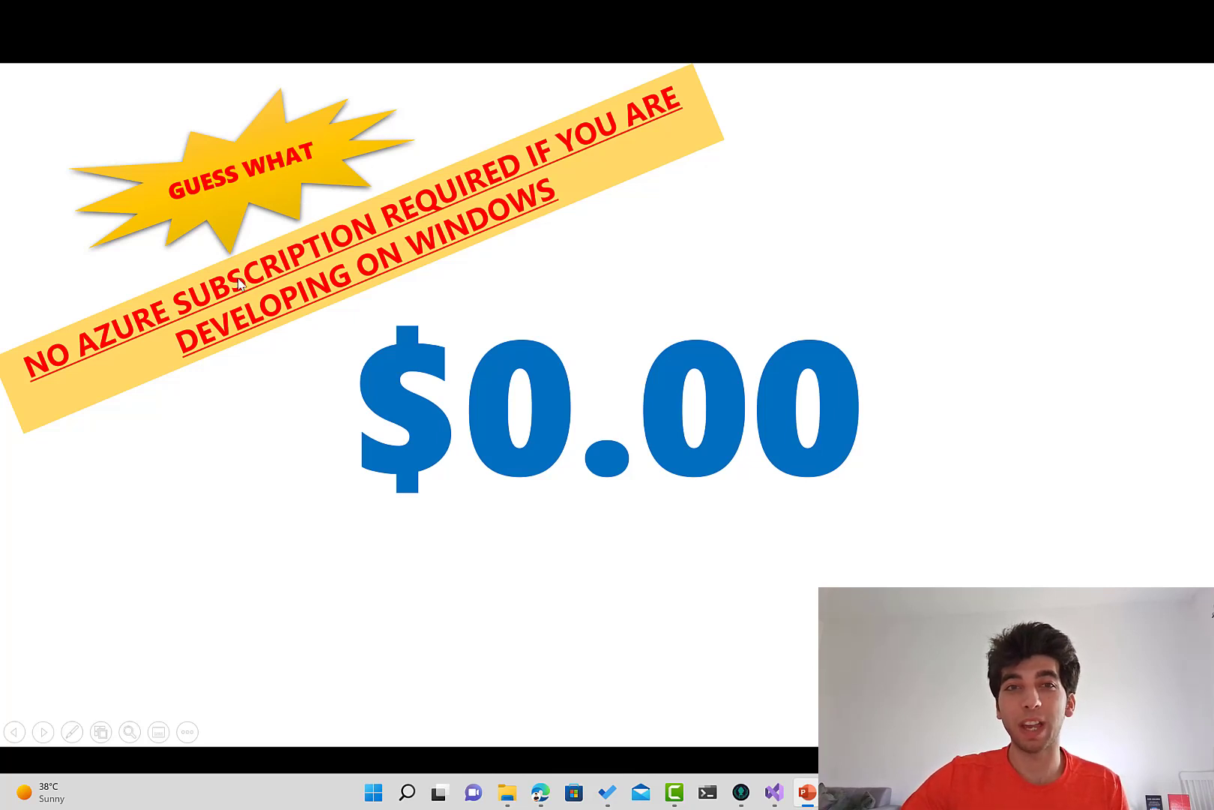
mouse_move(582, 207)
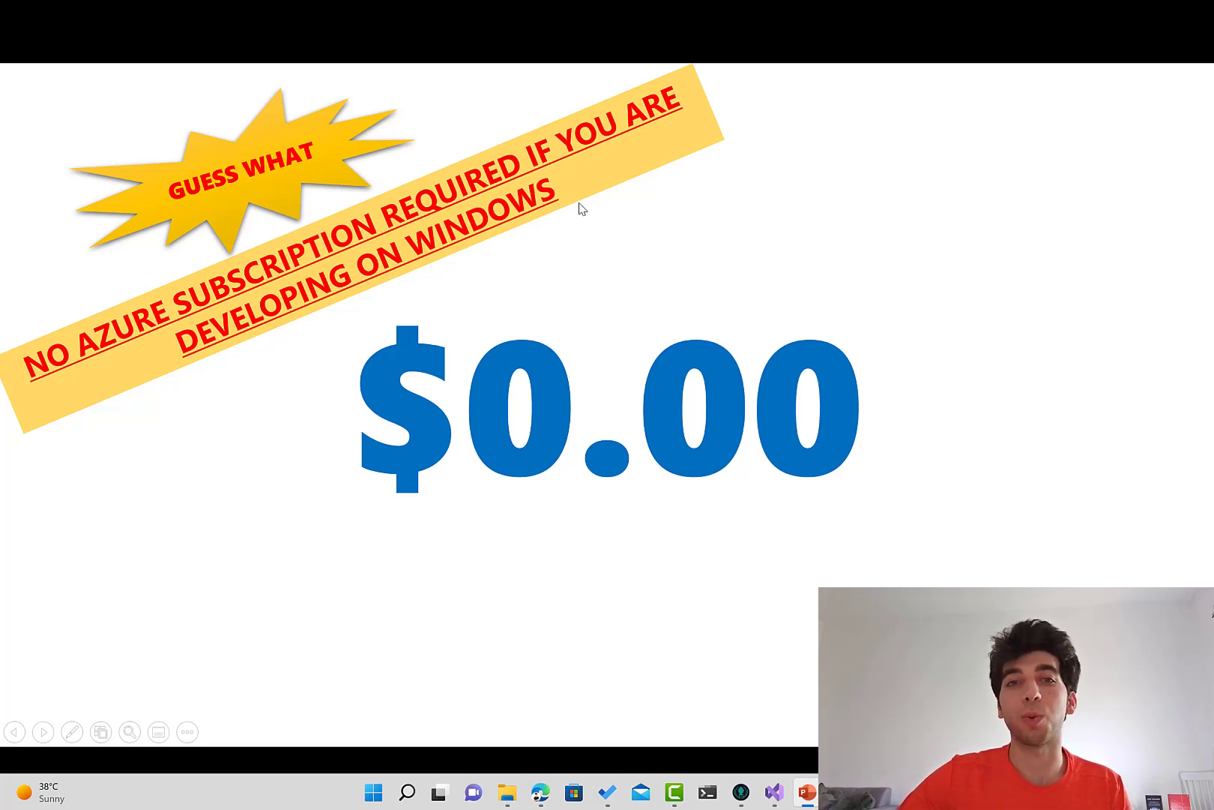
mouse_move(492, 261)
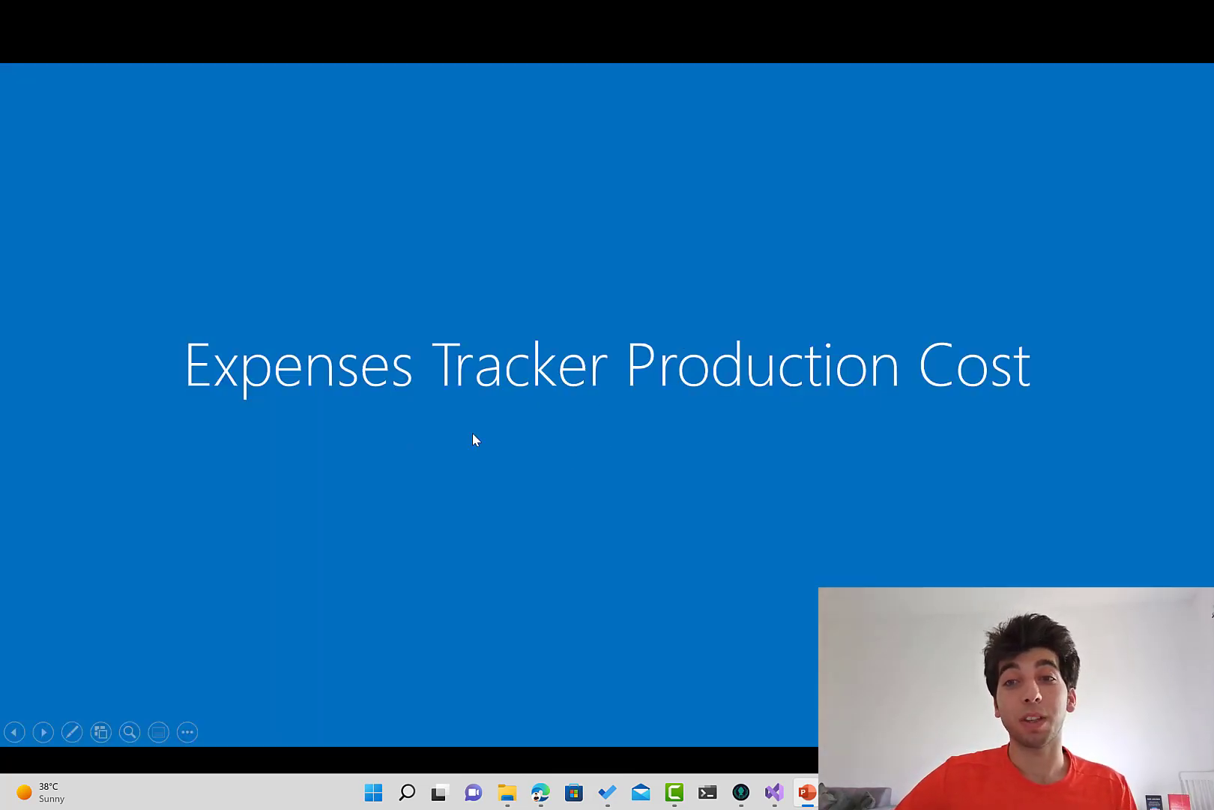
mouse_move(604, 430)
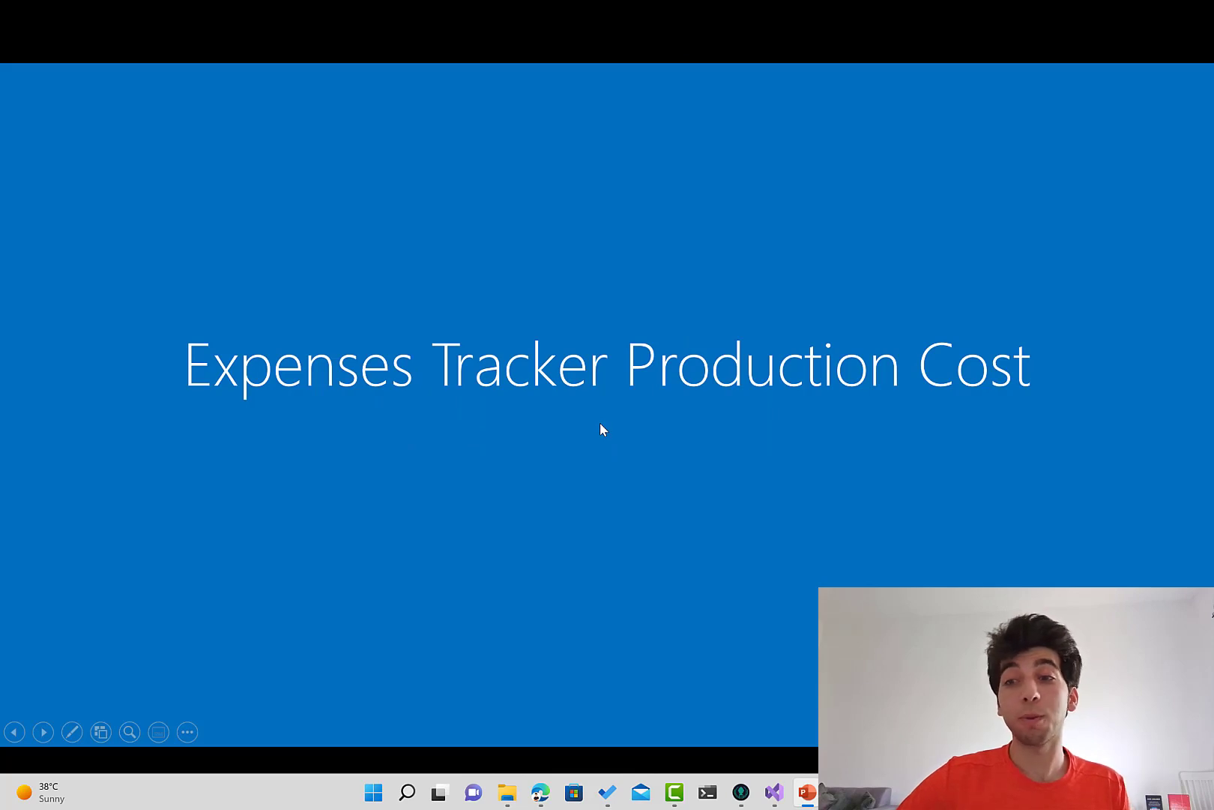
mouse_move(603, 422)
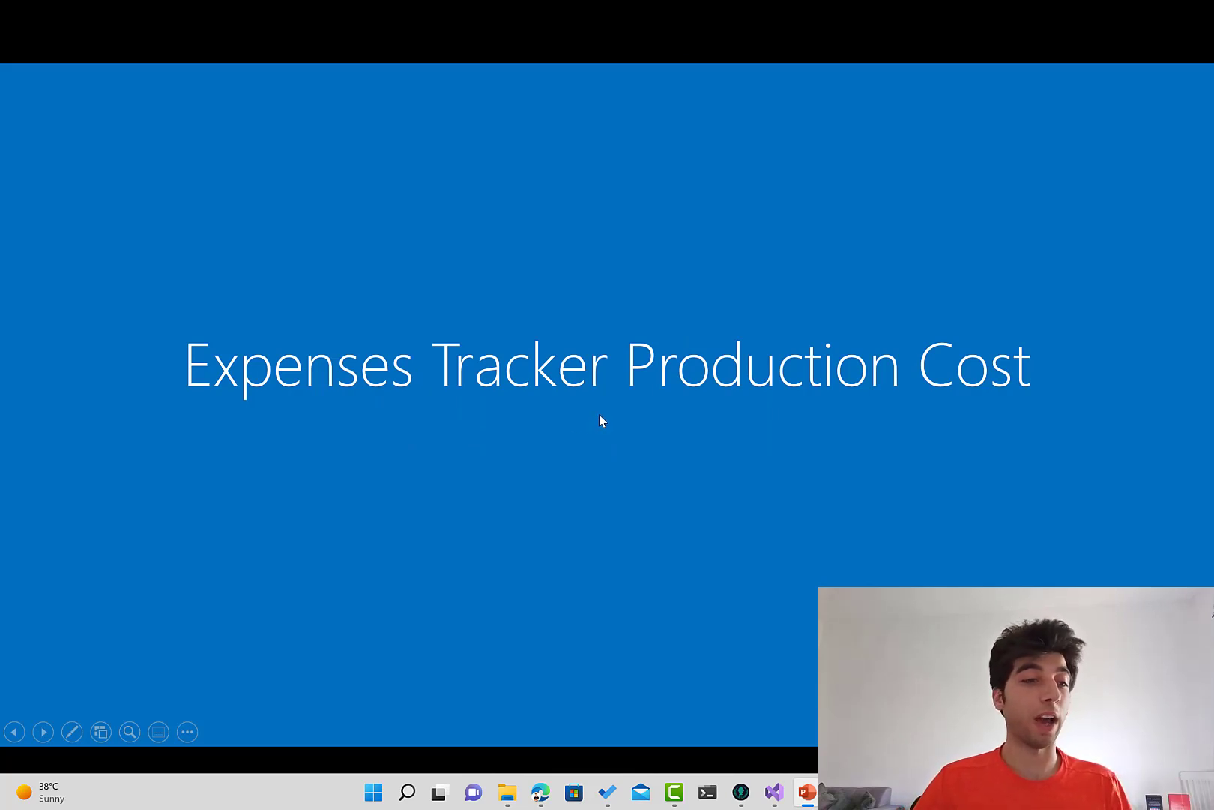